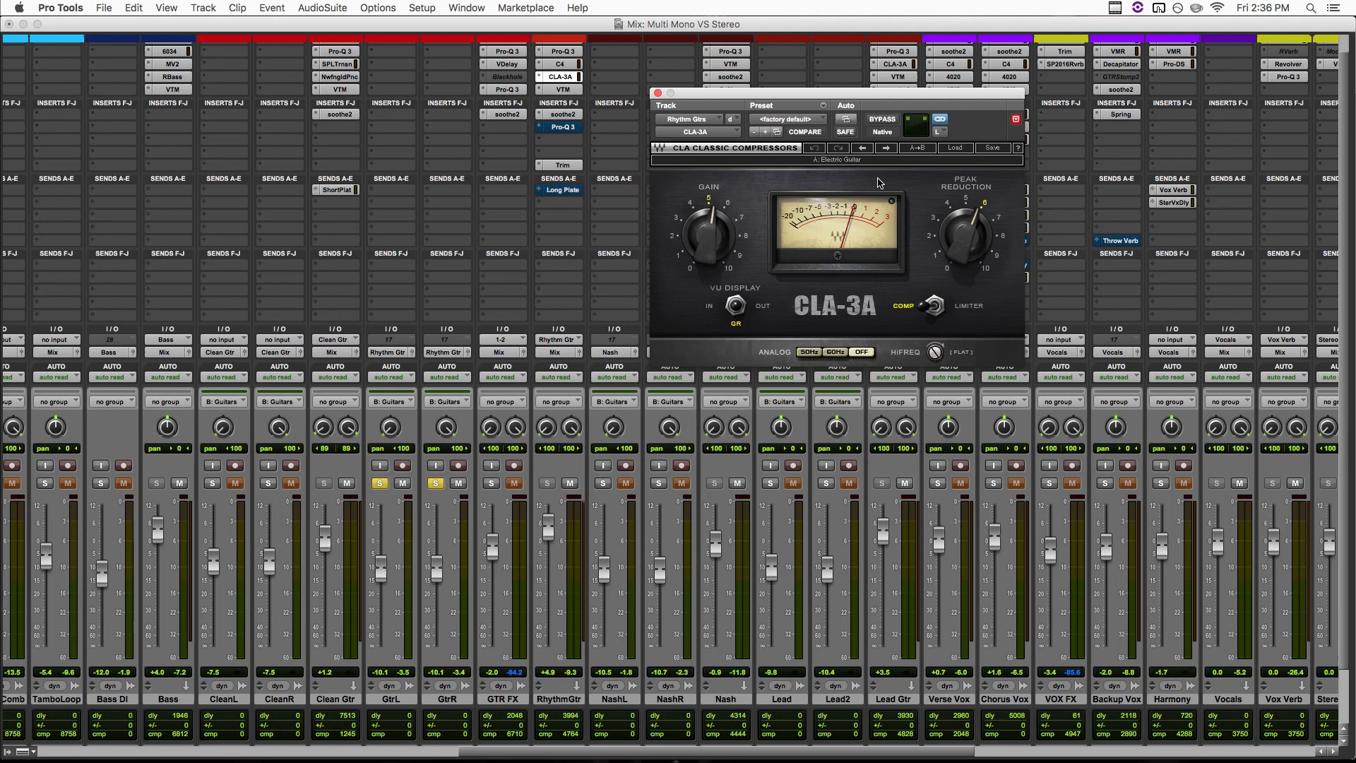
mouse_move(583, 138)
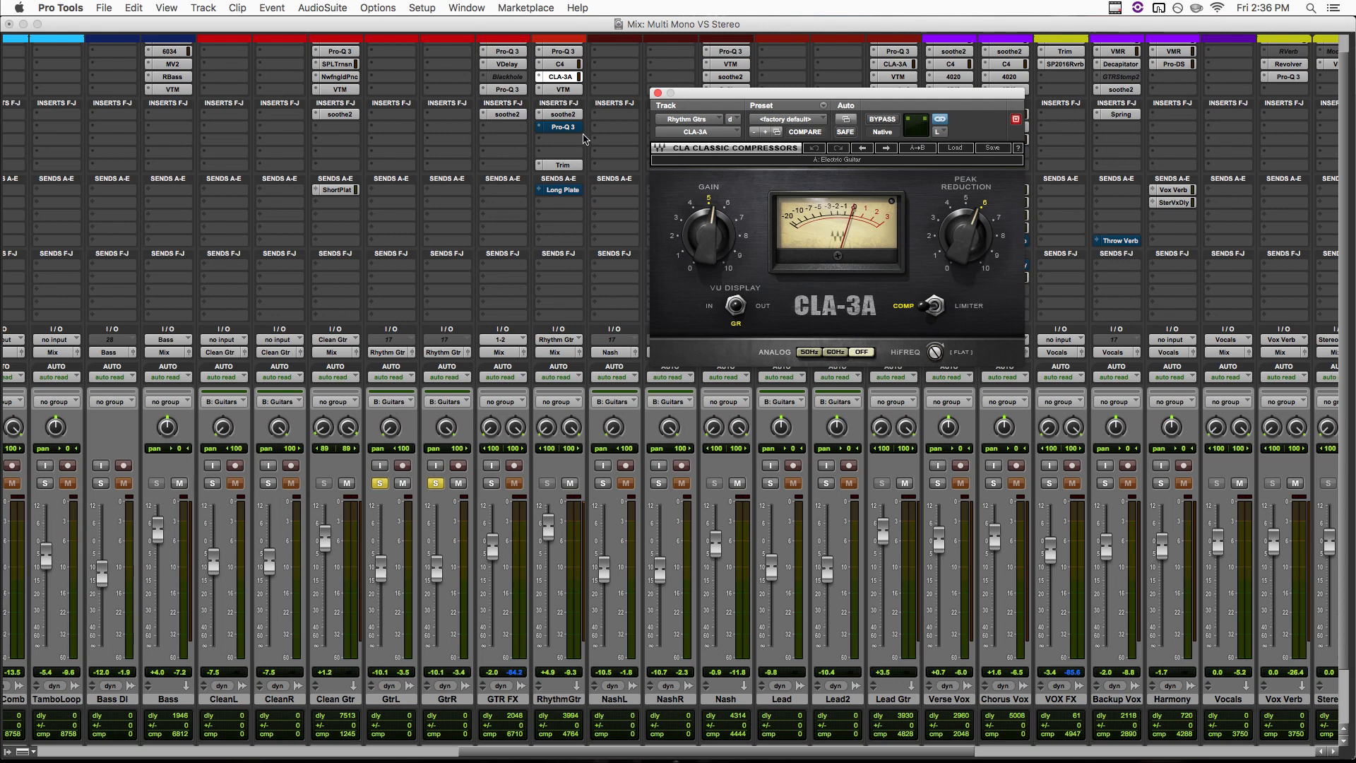
mouse_move(569, 144)
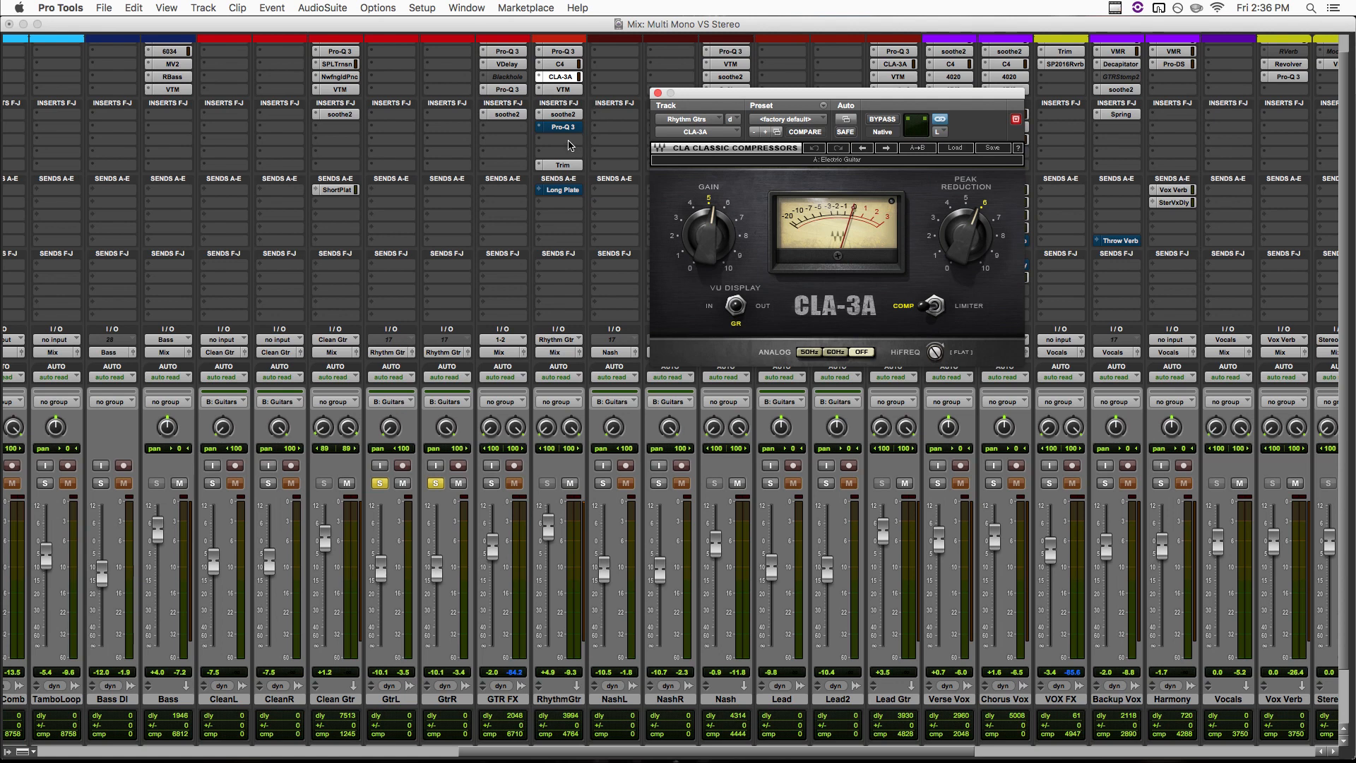
Insert the mono CLA-76 from the multi-mono Dynamics list on the Rhythm Gtrs insert after Pro-Q 3.
left_click(561, 127)
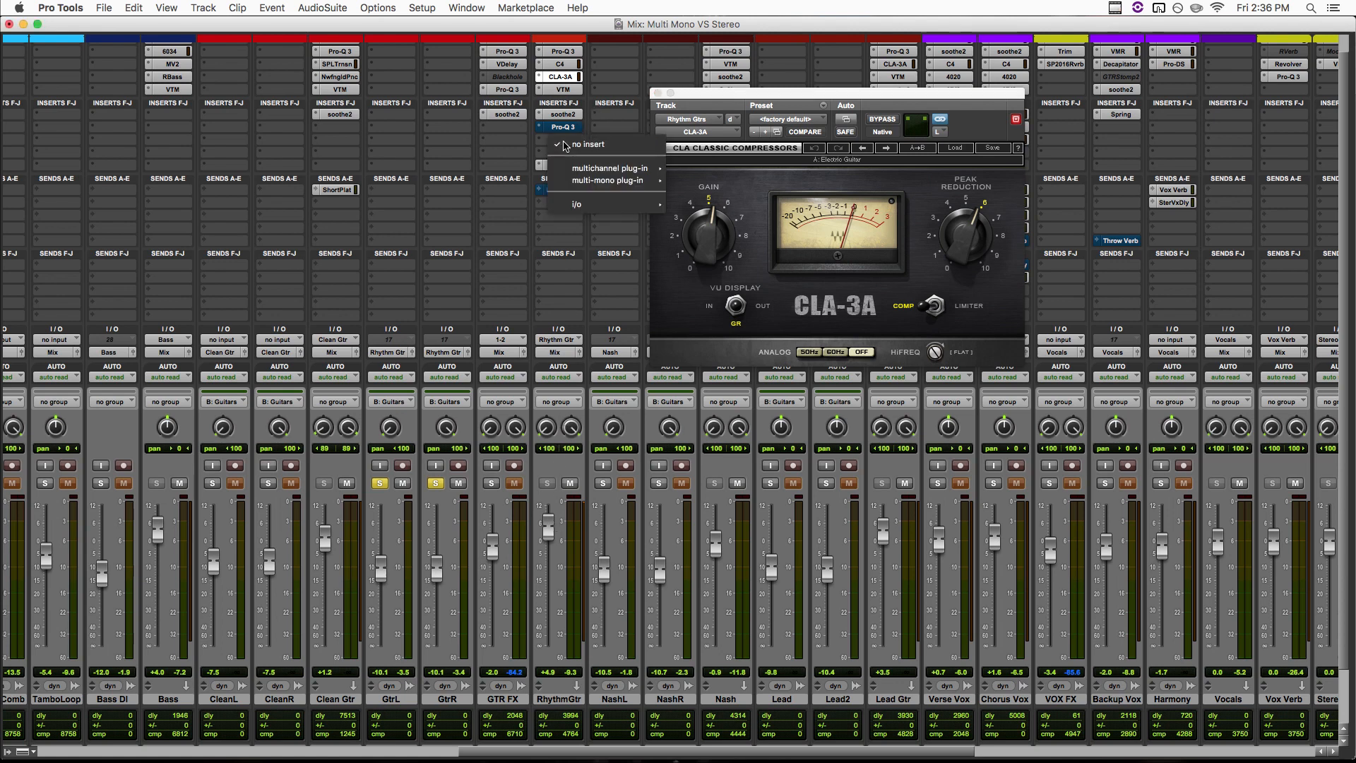
mouse_move(608, 179)
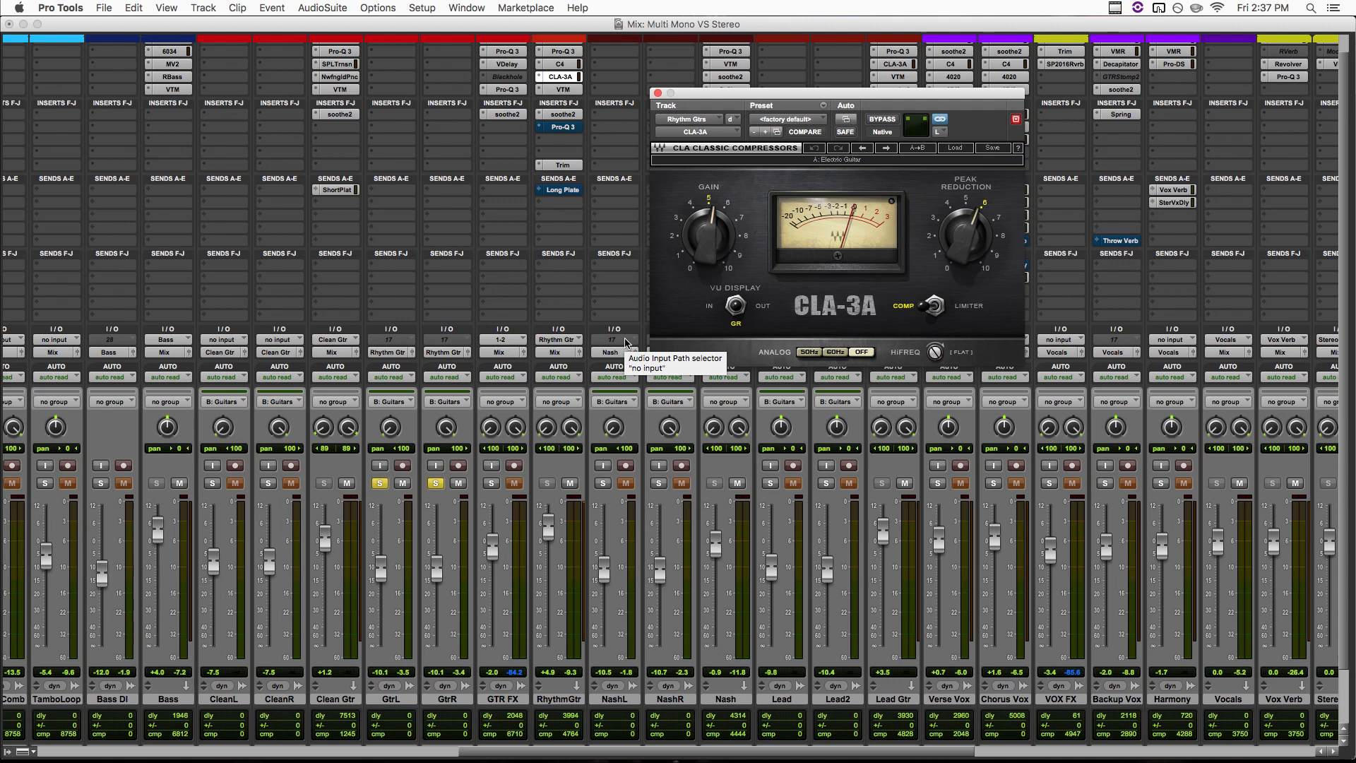
left_click(563, 127)
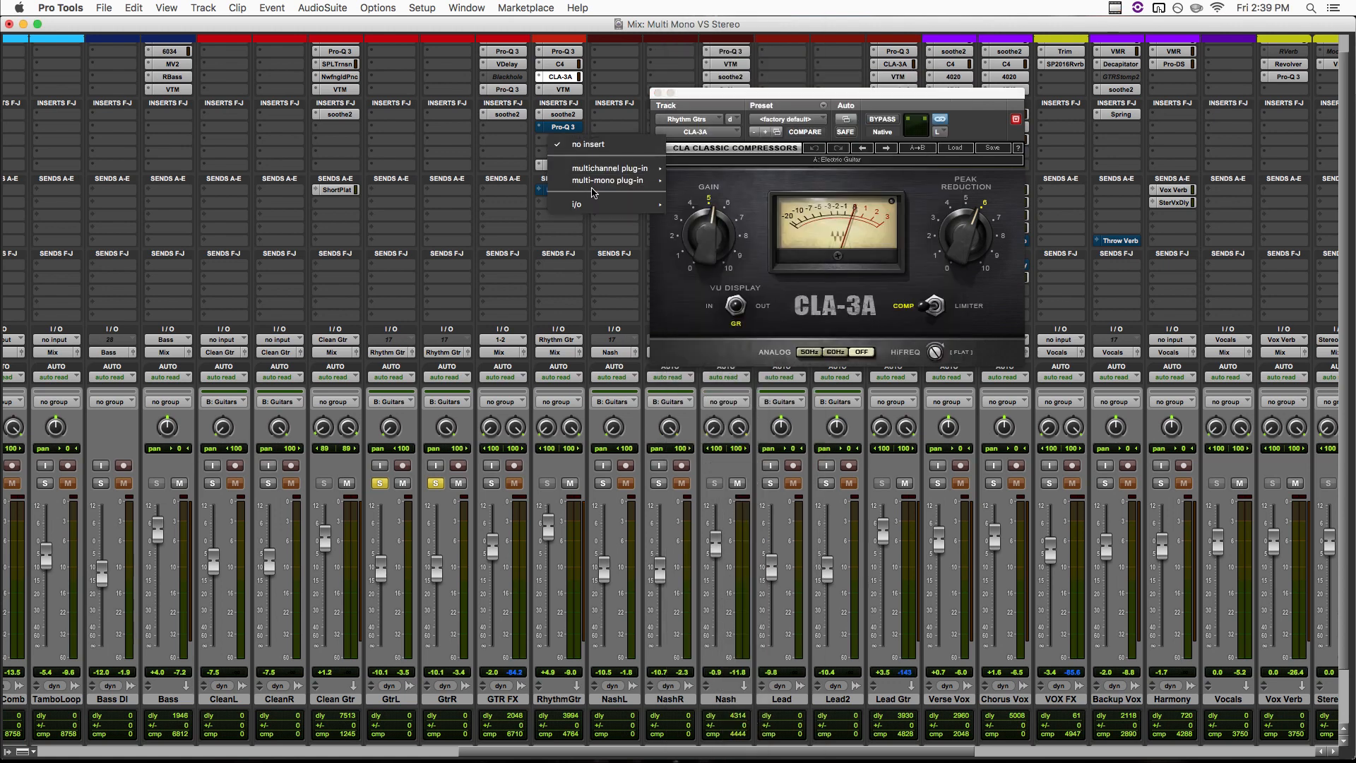
left_click(609, 179)
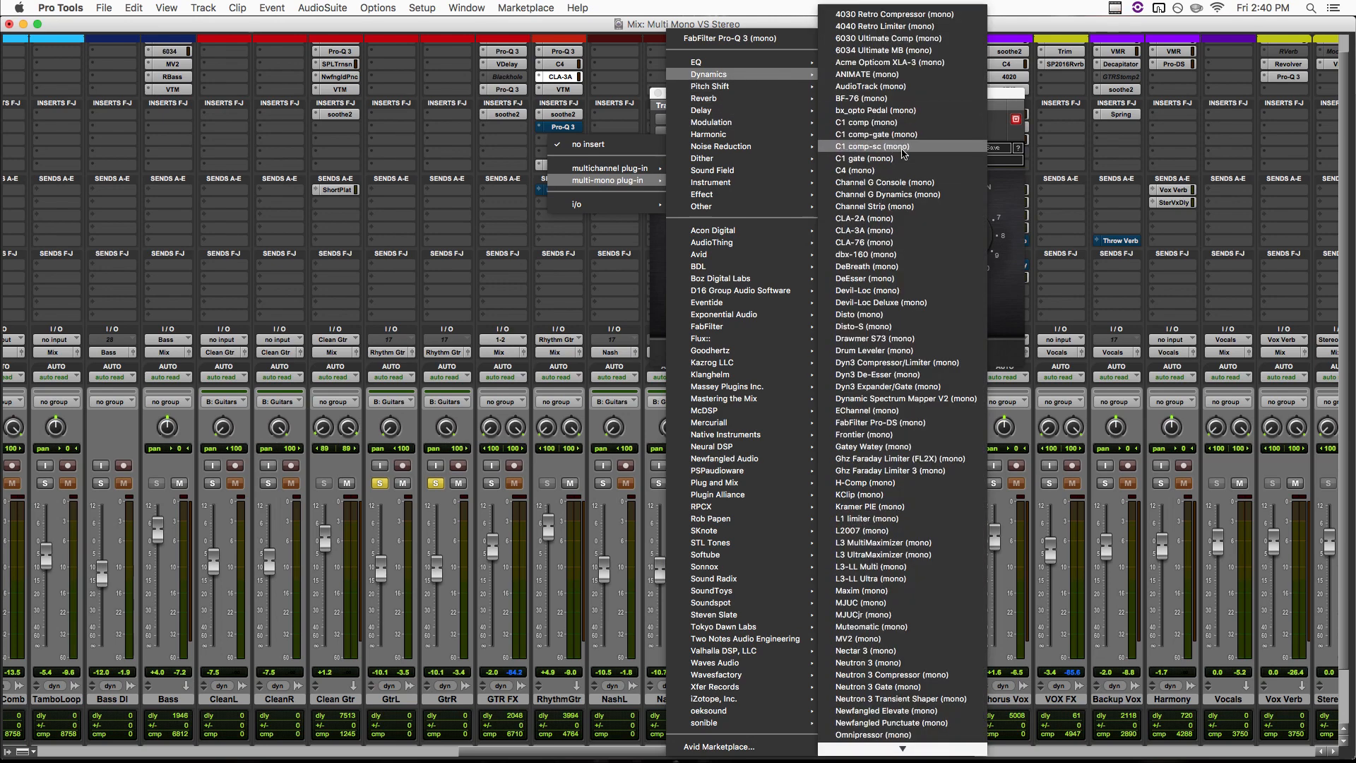
left_click(864, 230)
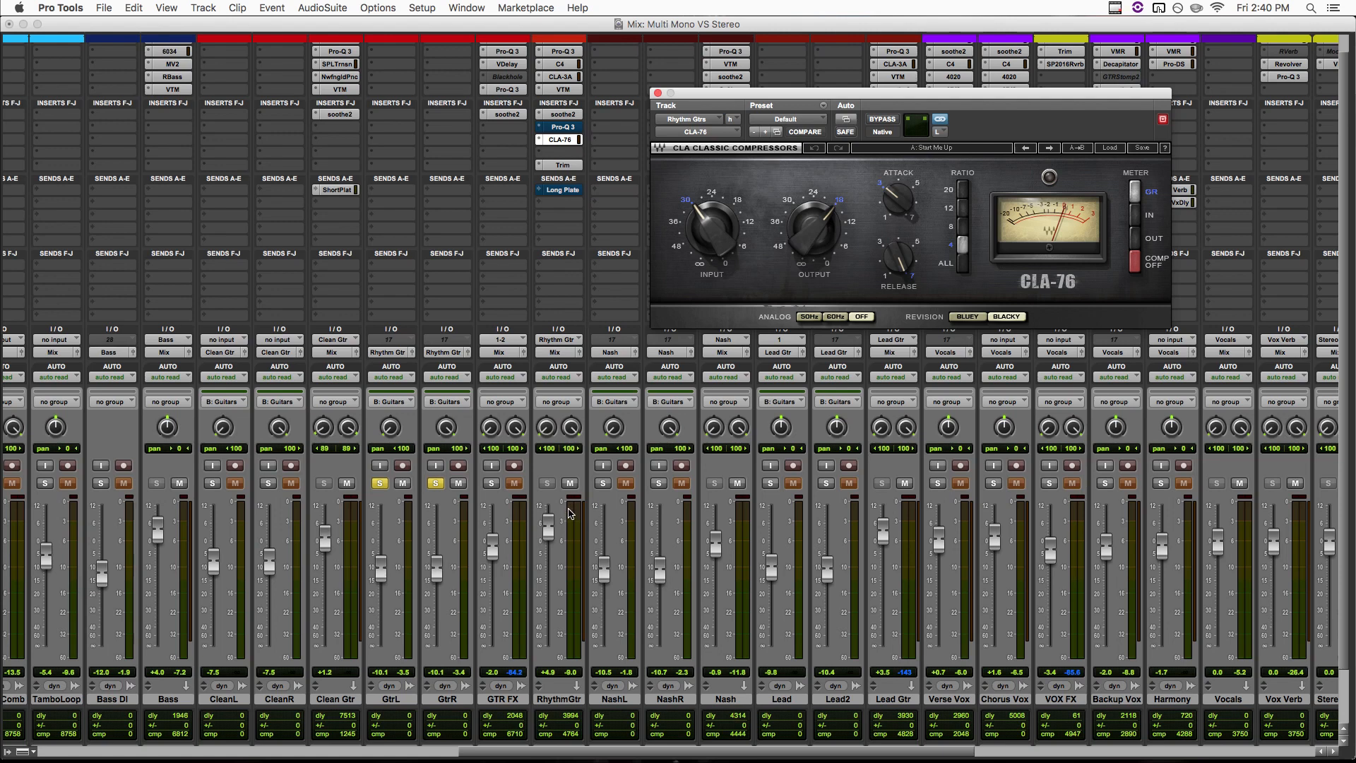
mouse_move(579, 531)
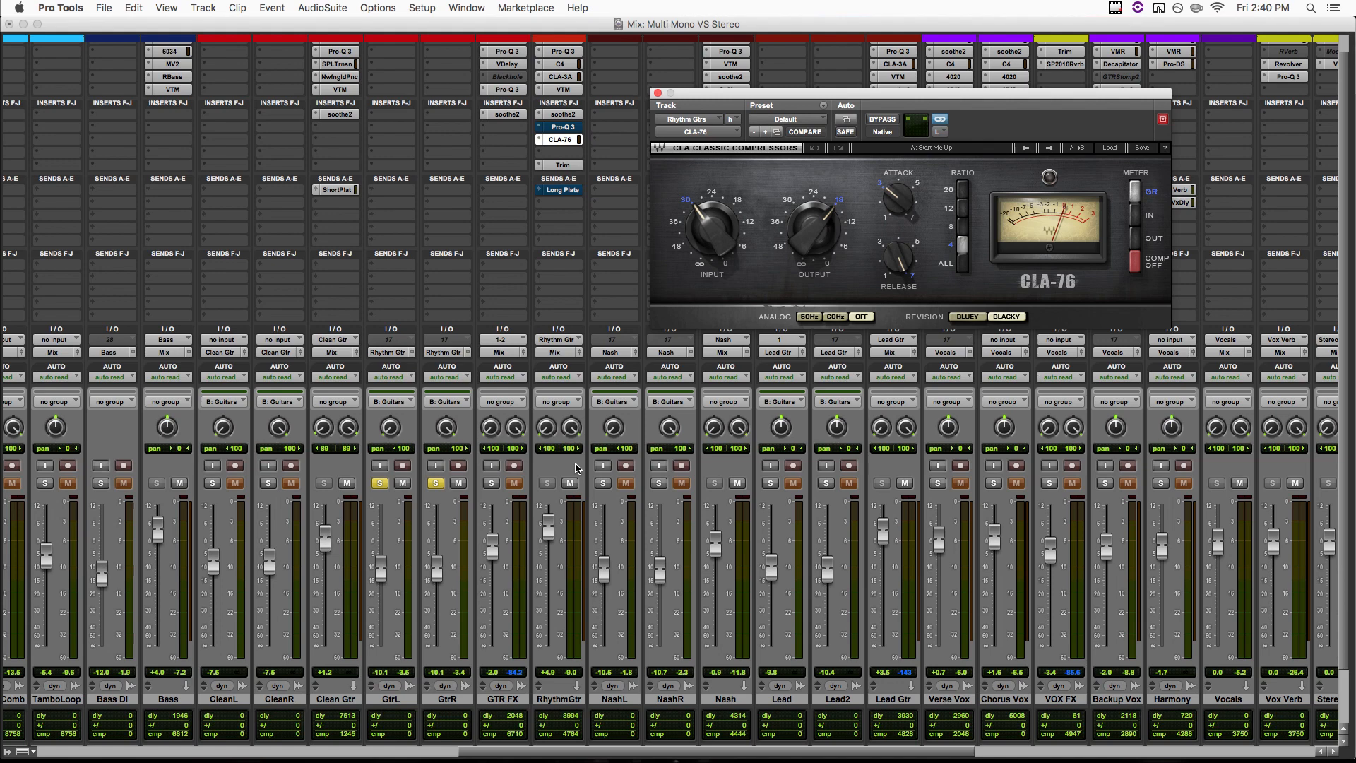
left_click(561, 125)
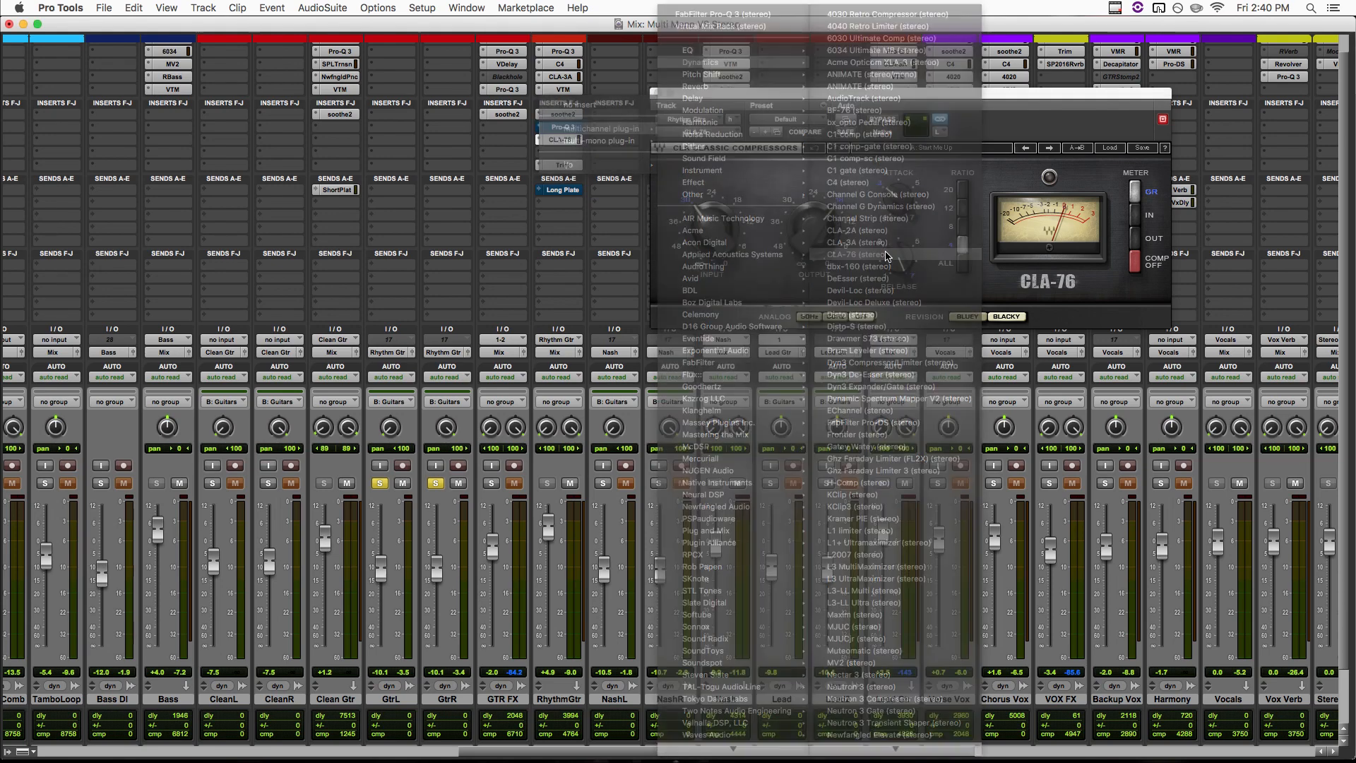
left_click(858, 254)
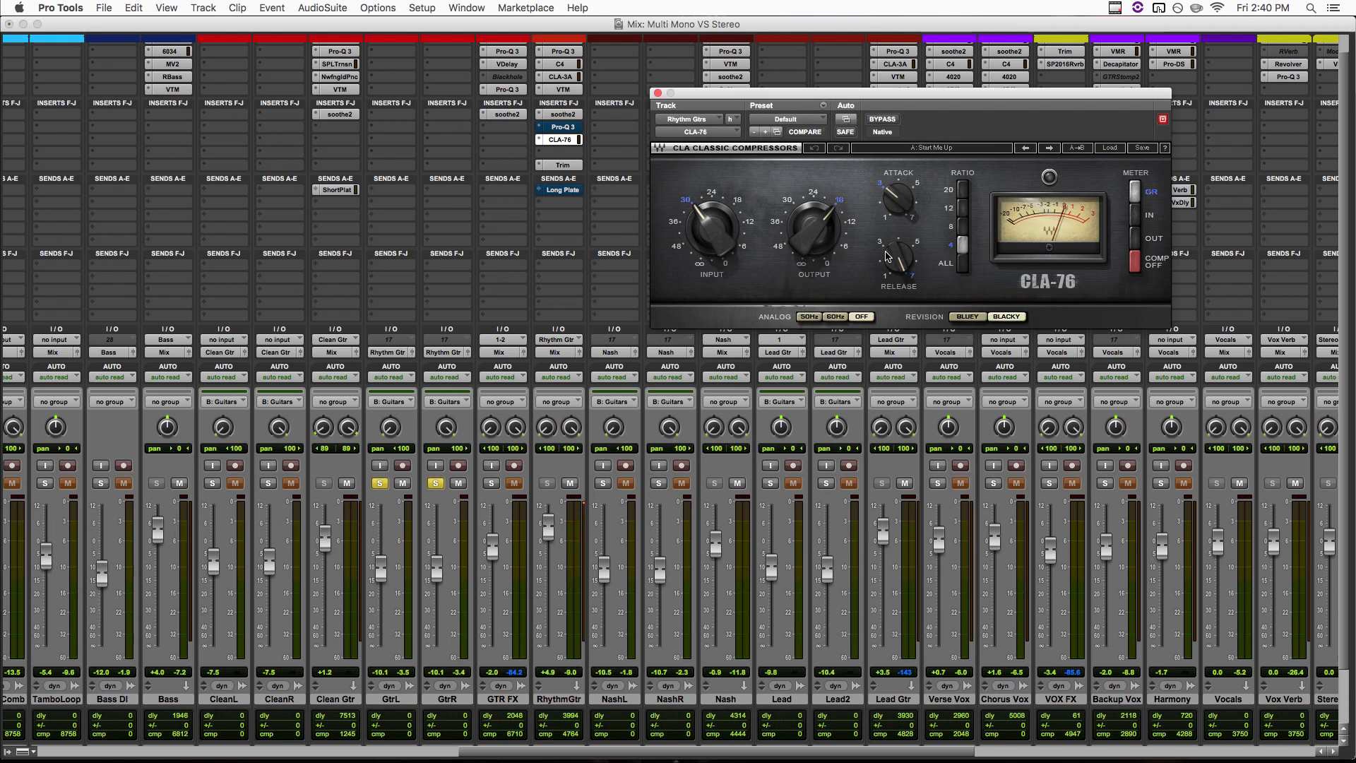
mouse_move(879, 286)
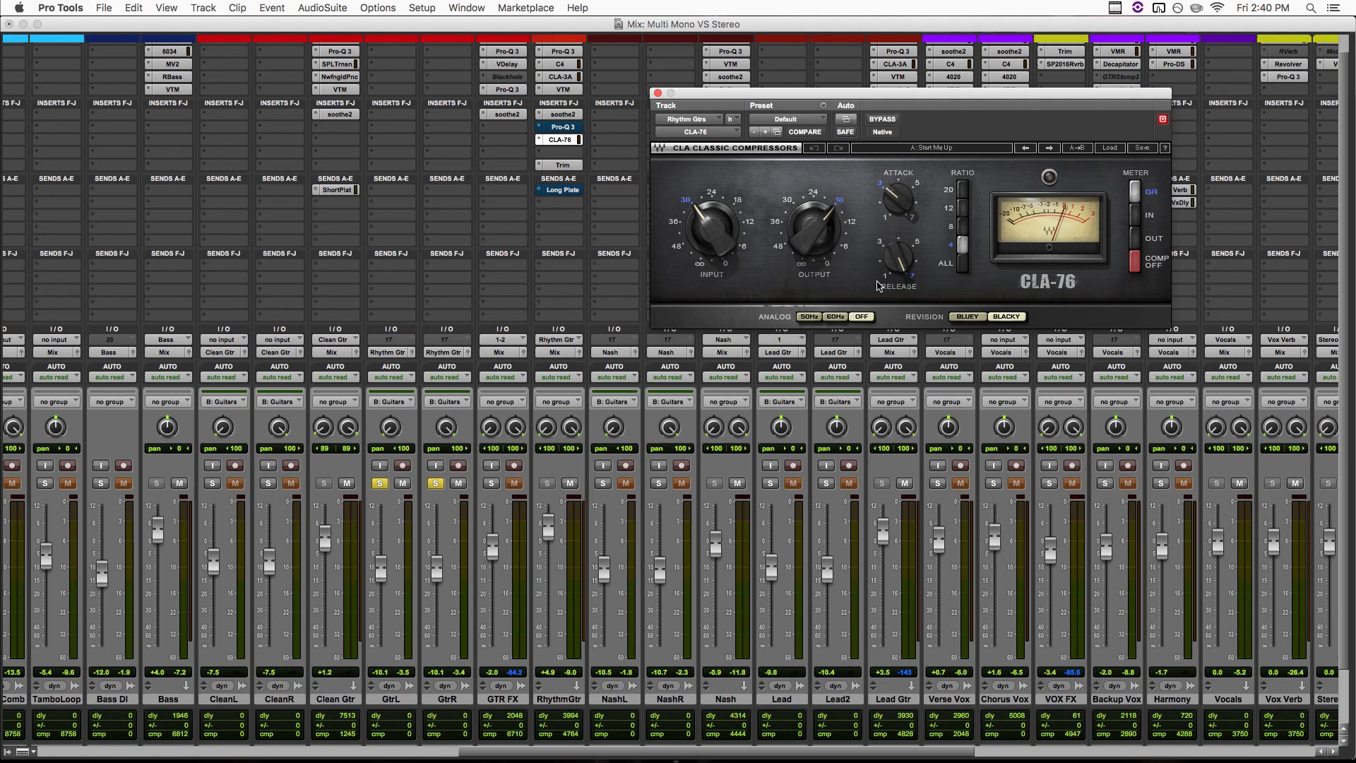
mouse_move(1043, 237)
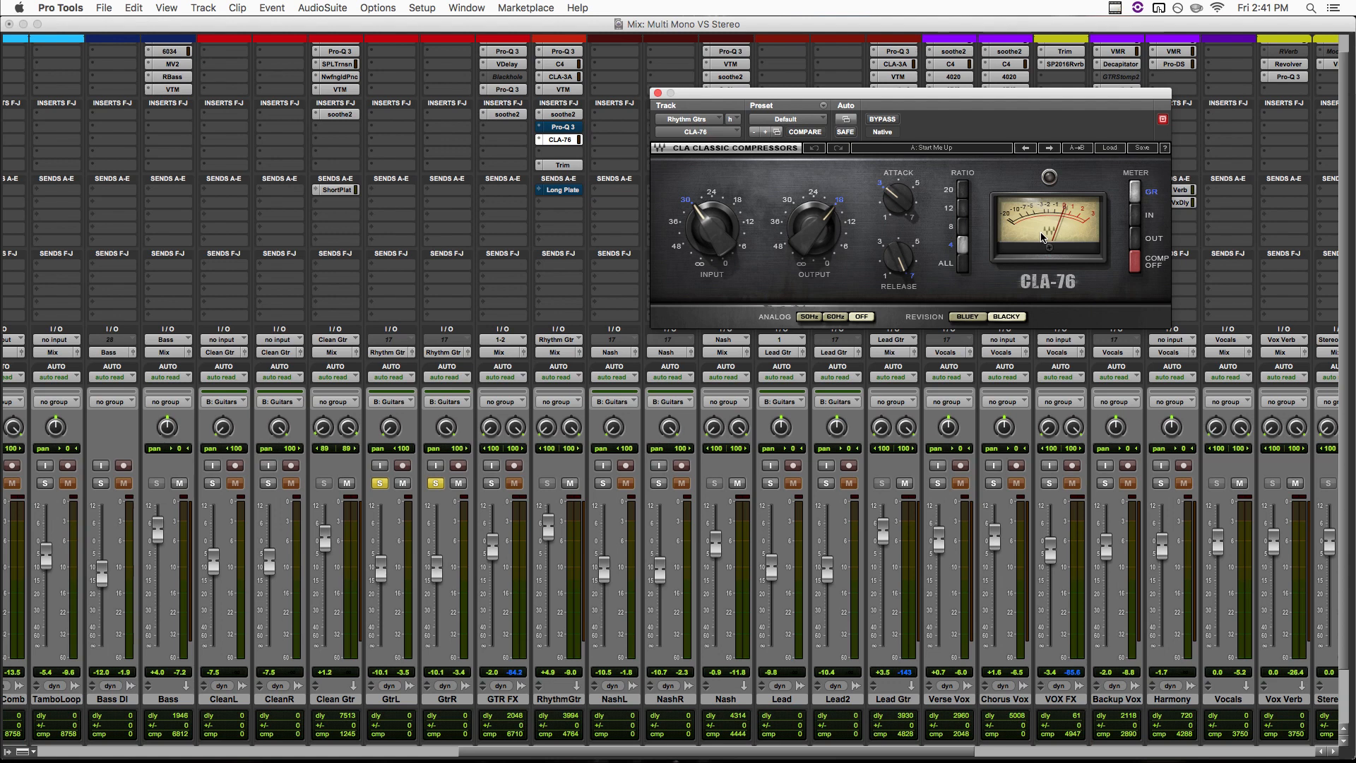
mouse_move(980, 220)
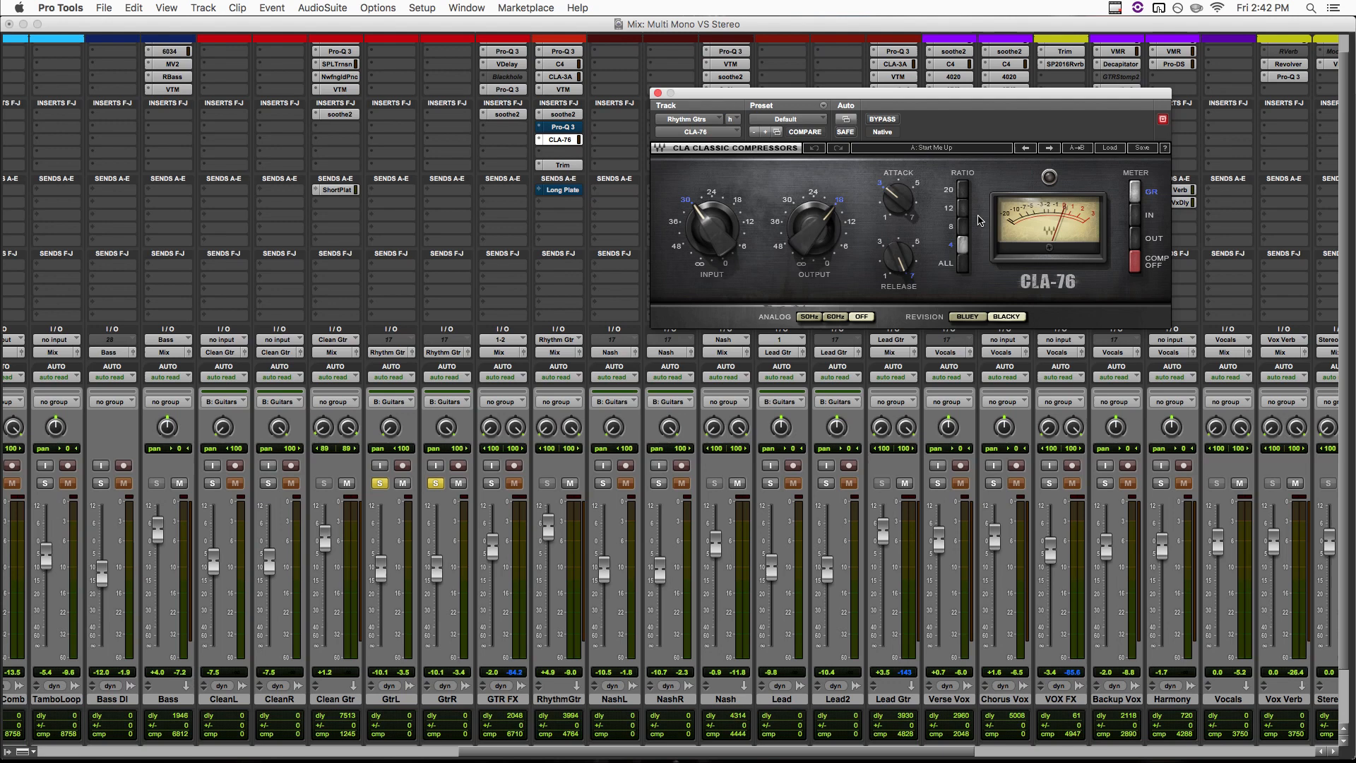
Reopen the CLA-3A compressor window on Rhythm Gtrs in place of the CLA-76.
left_click(659, 93)
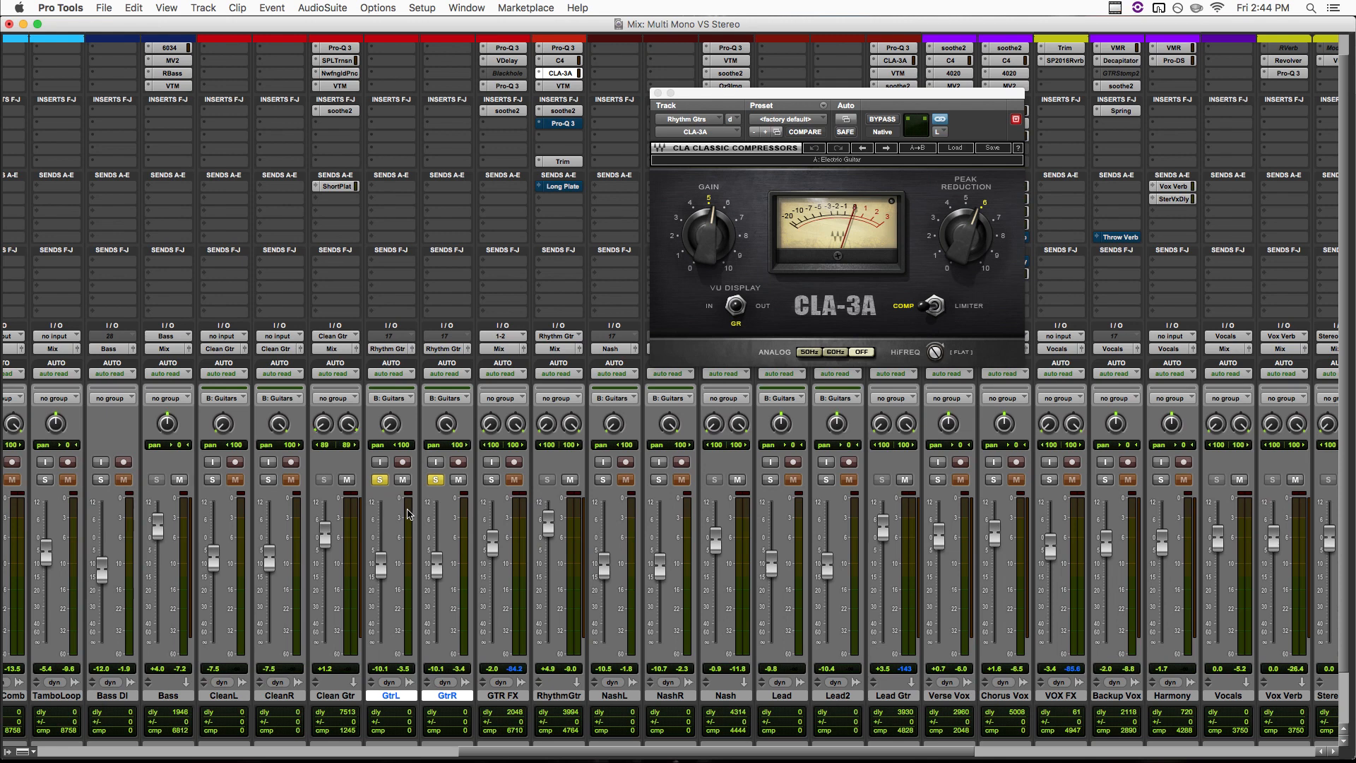
mouse_move(472, 362)
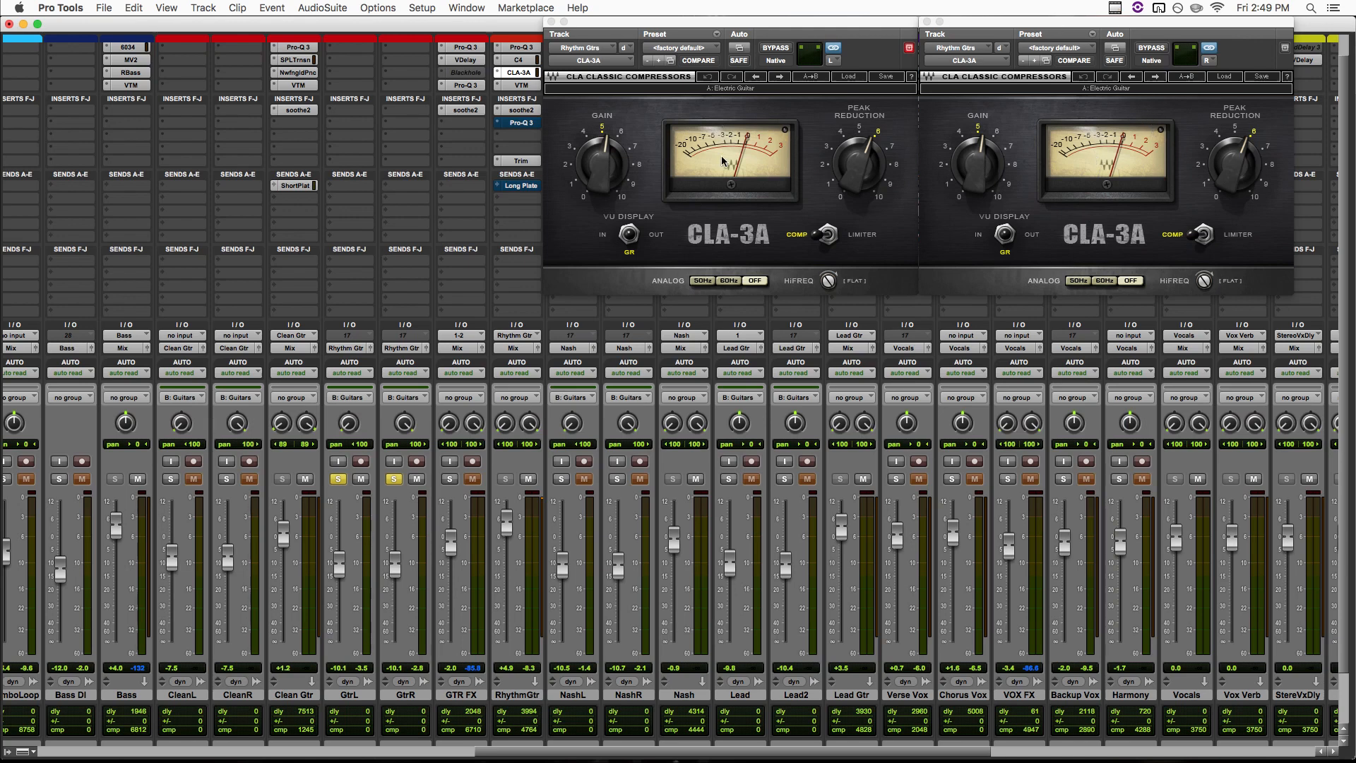
mouse_move(1257, 40)
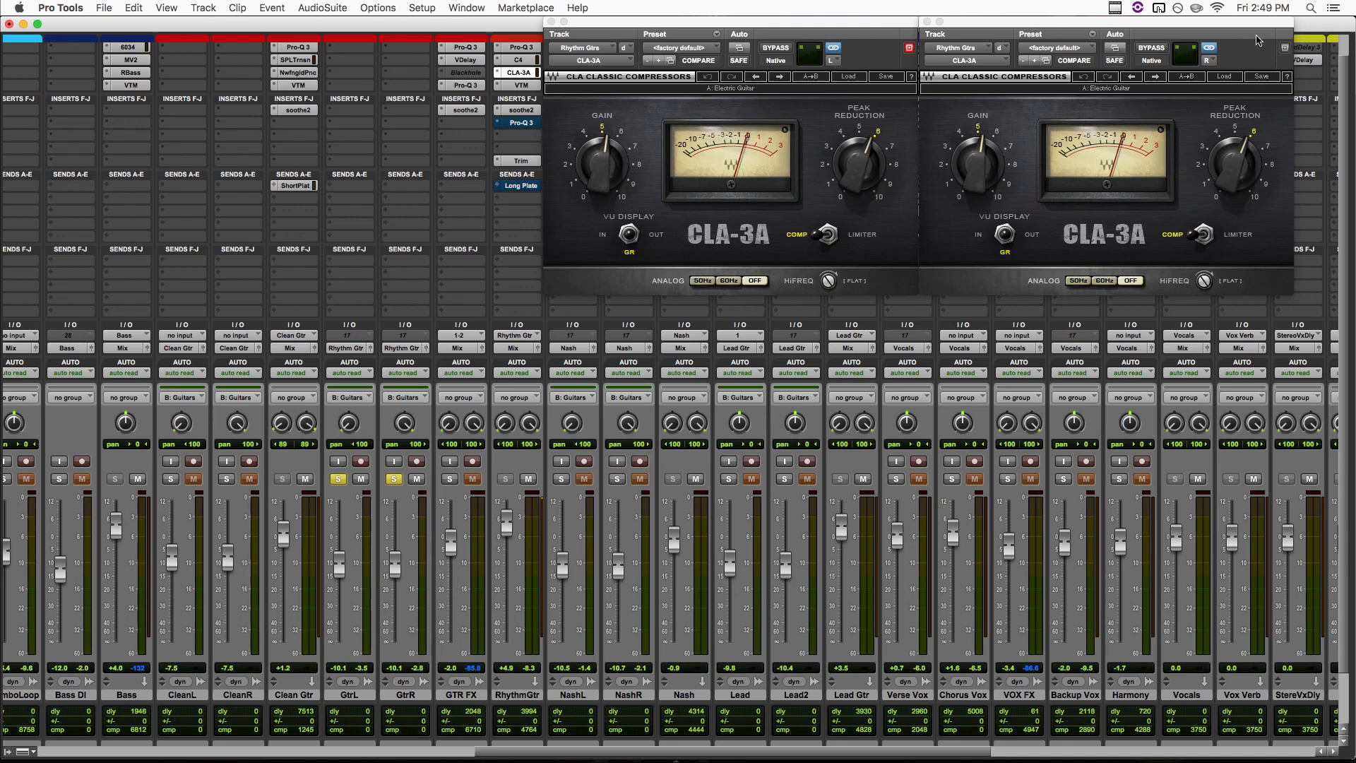
mouse_move(1011, 82)
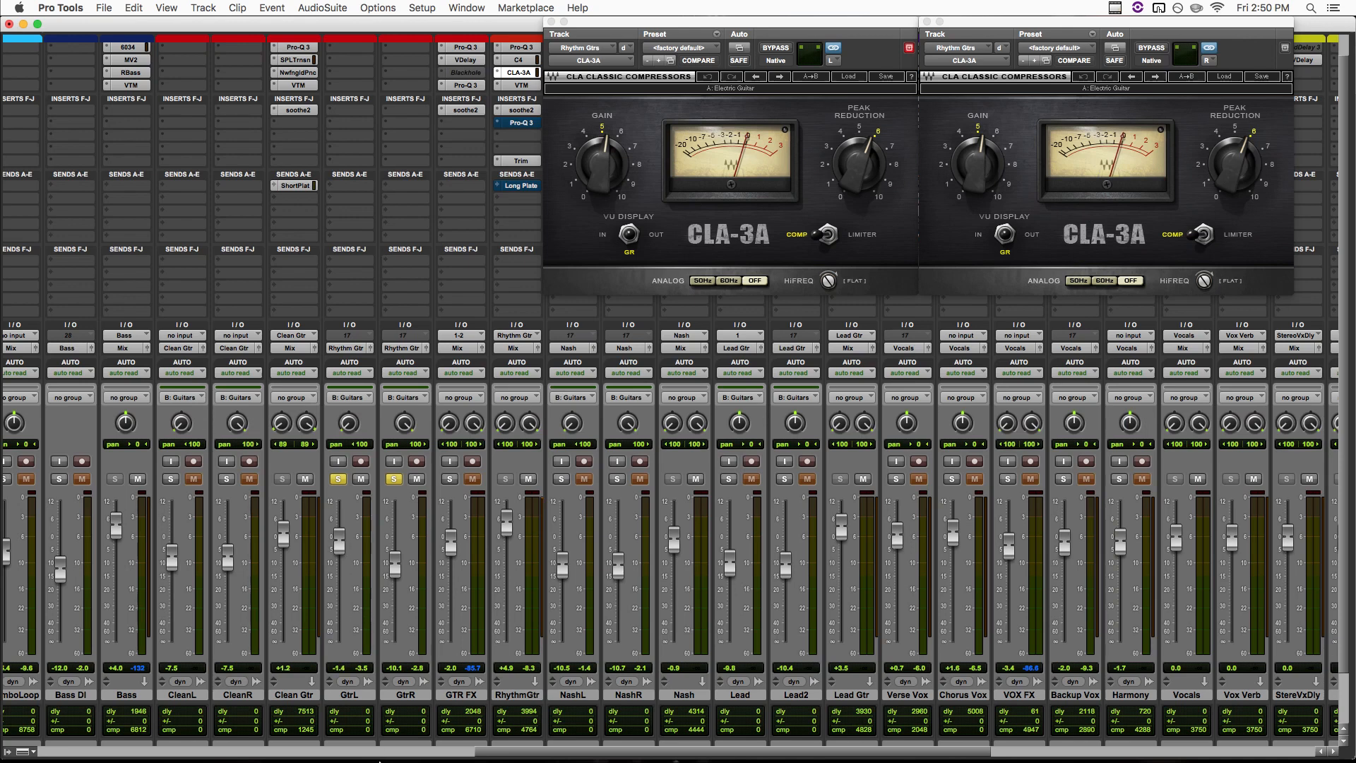
mouse_move(860, 179)
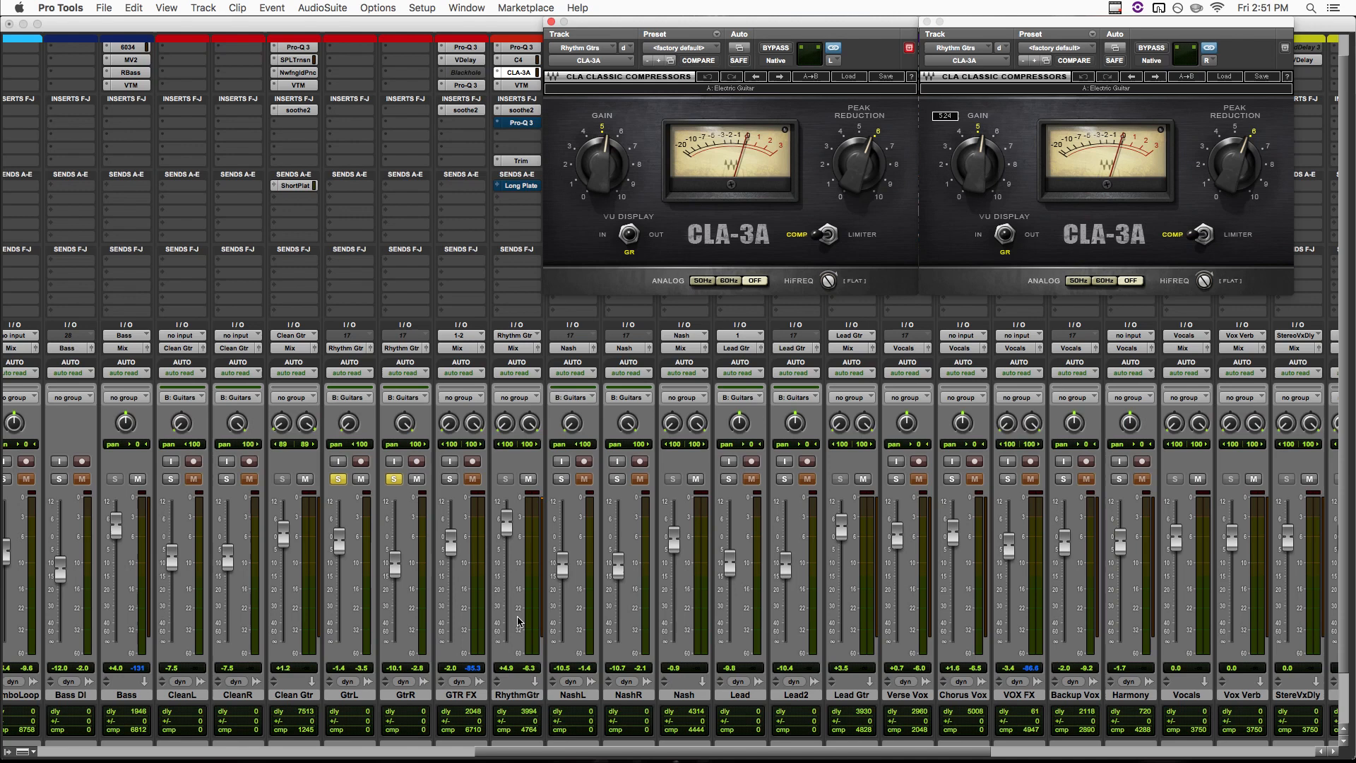
mouse_move(527, 552)
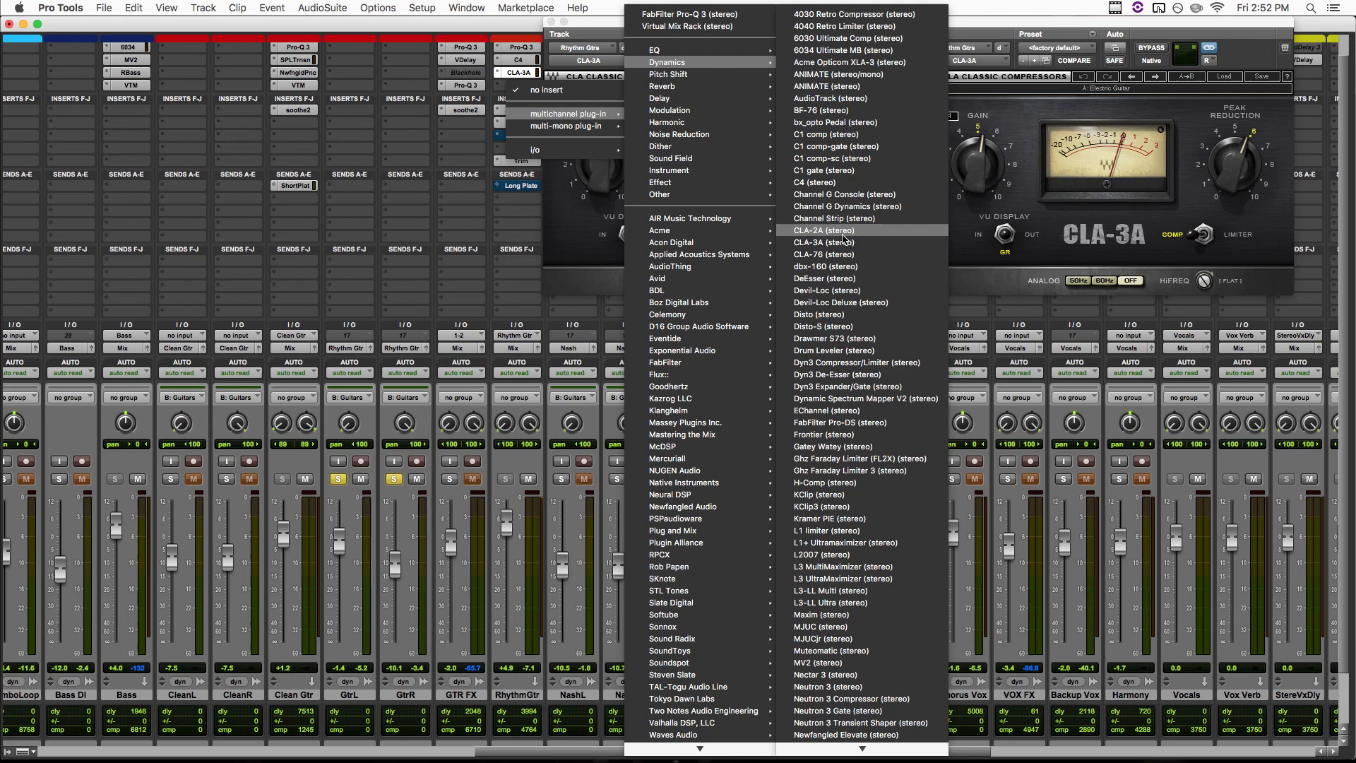
Insert the stereo CLA-3A from the multichannel Dynamics list onto Rhythm Gtrs.
left_click(824, 242)
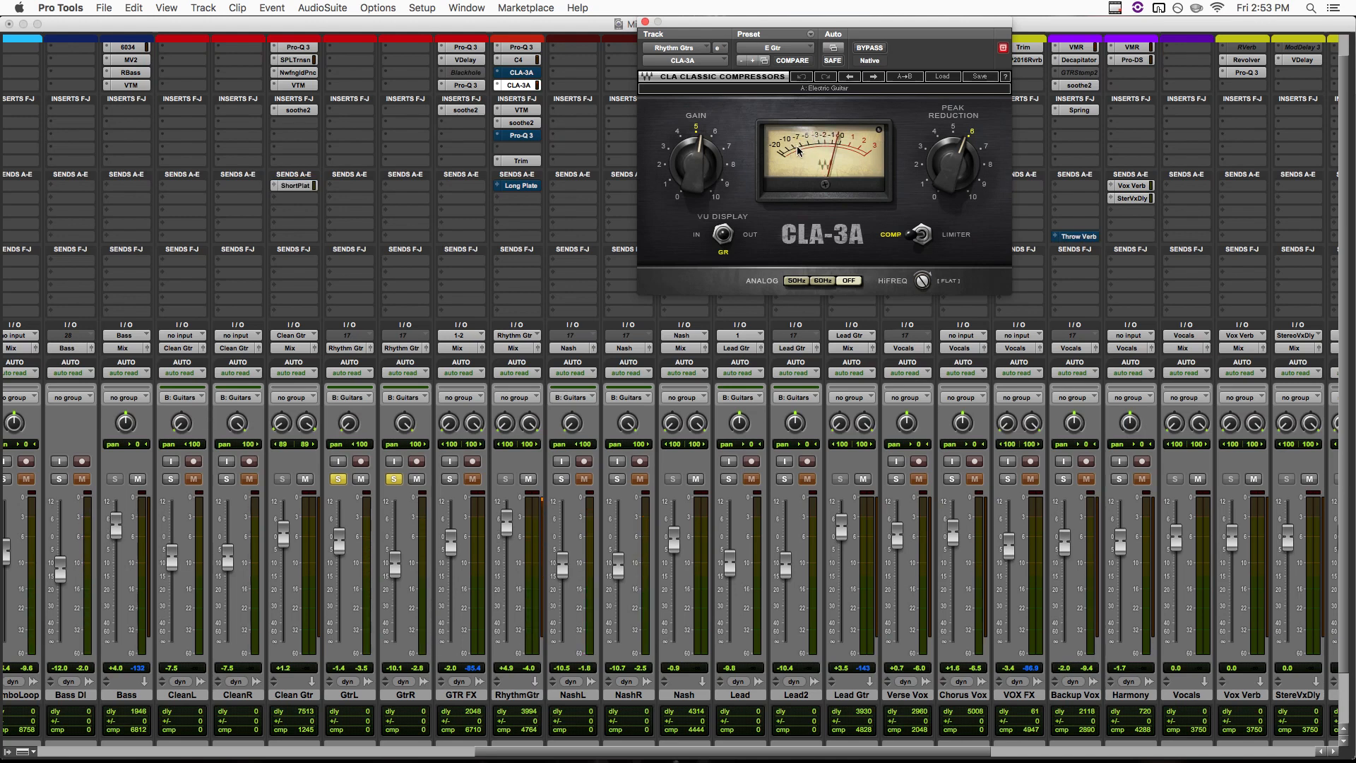
mouse_move(869, 113)
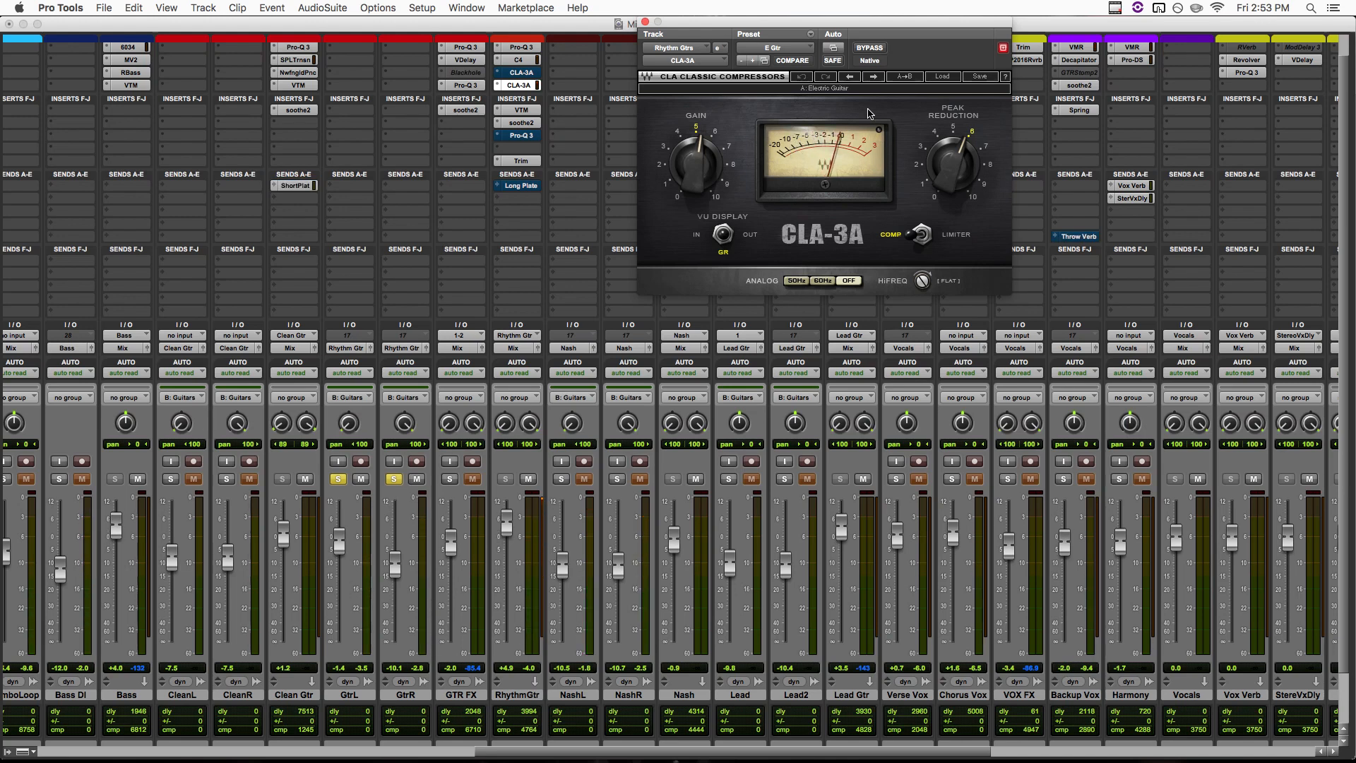
mouse_move(542, 591)
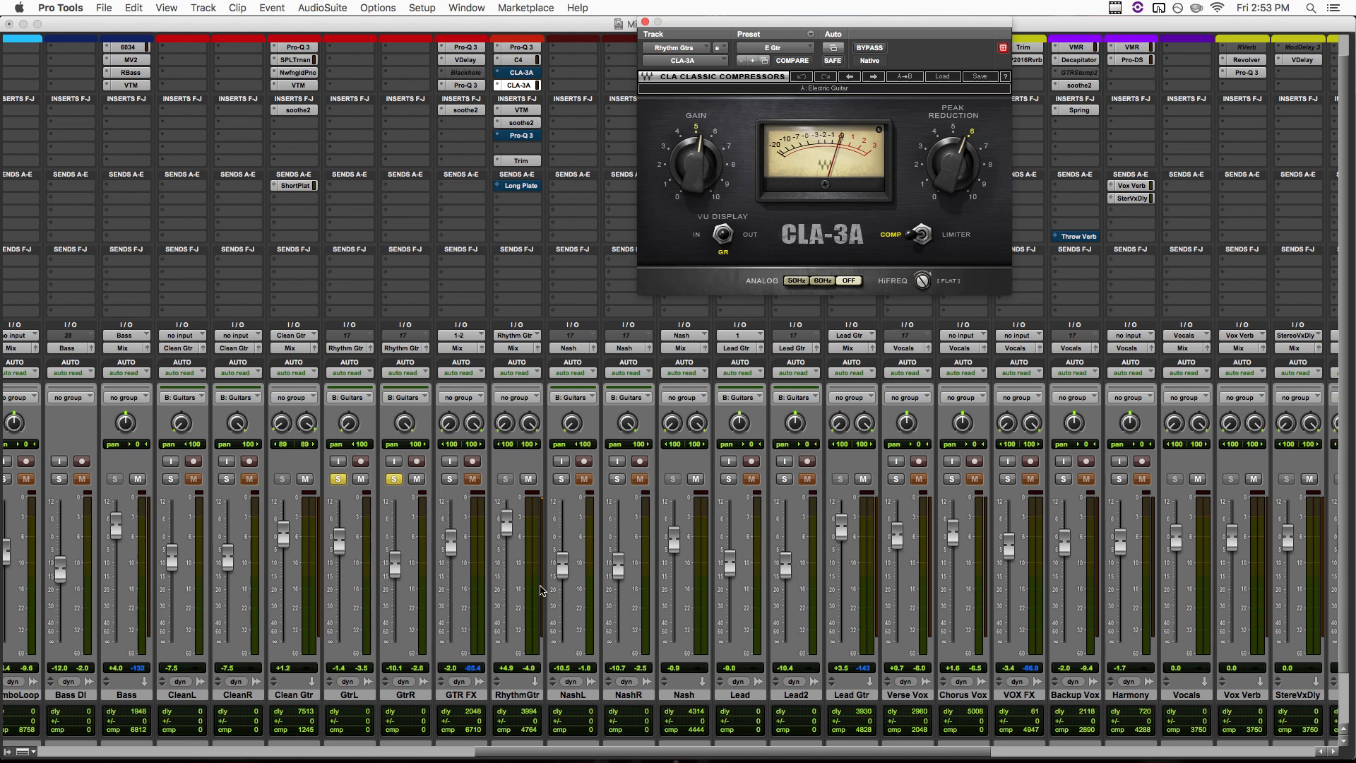
mouse_move(542, 585)
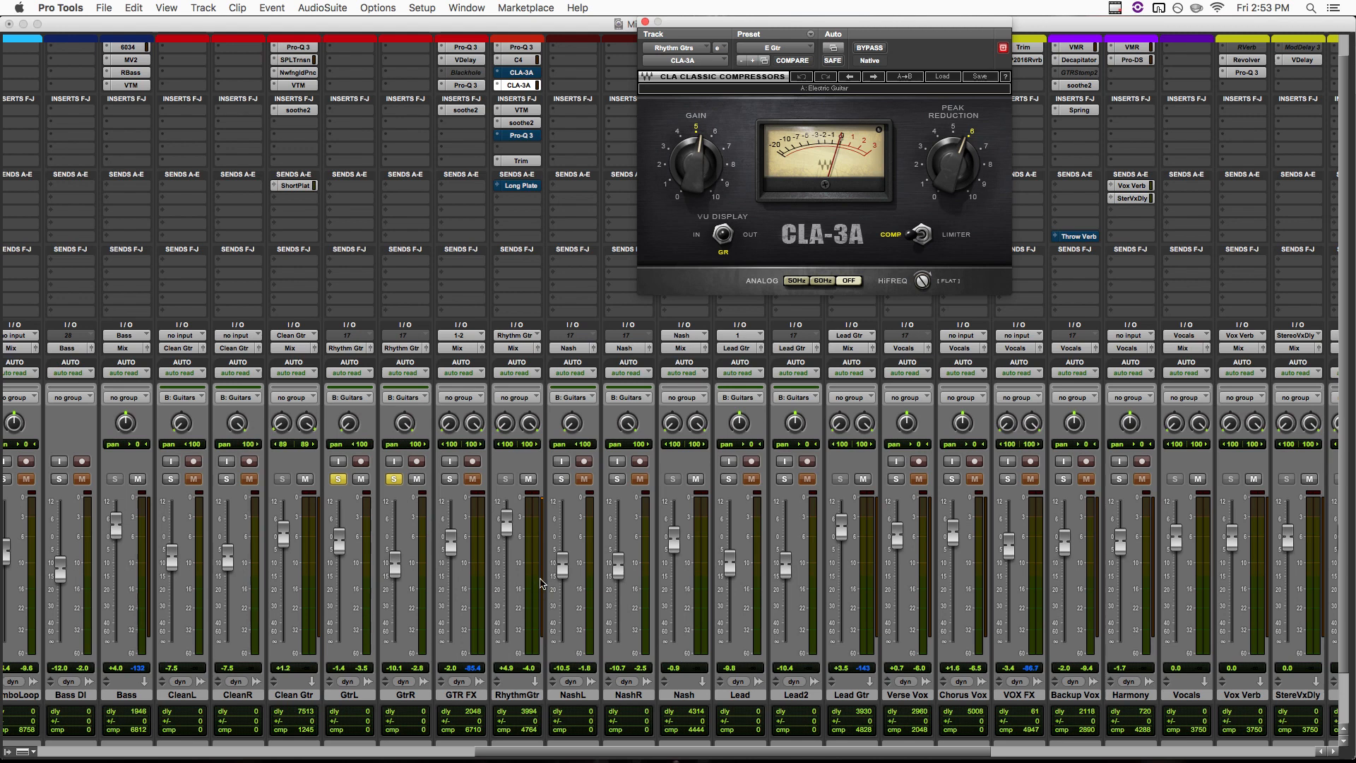
mouse_move(519, 85)
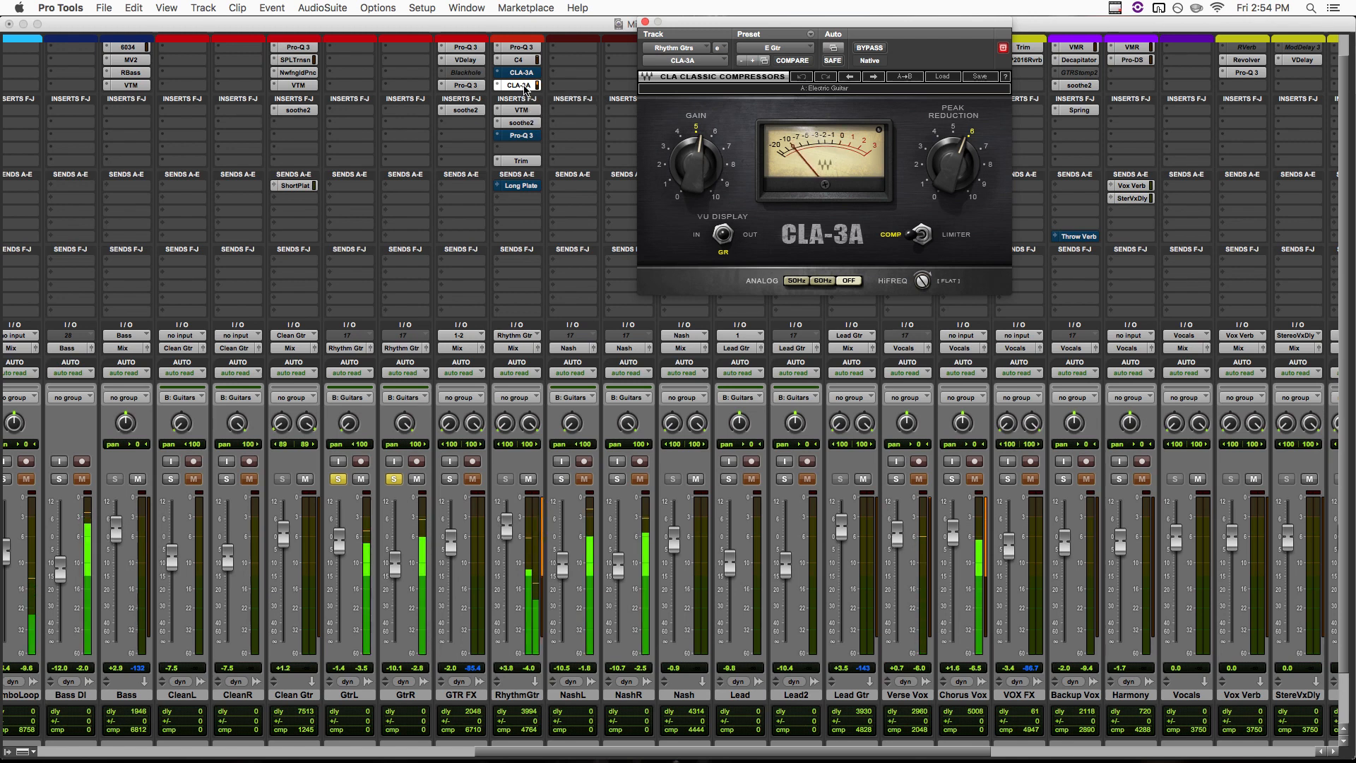
Select the drum buses and bring up the CLA-76 compressor on the Drums bus.
left_click(869, 48)
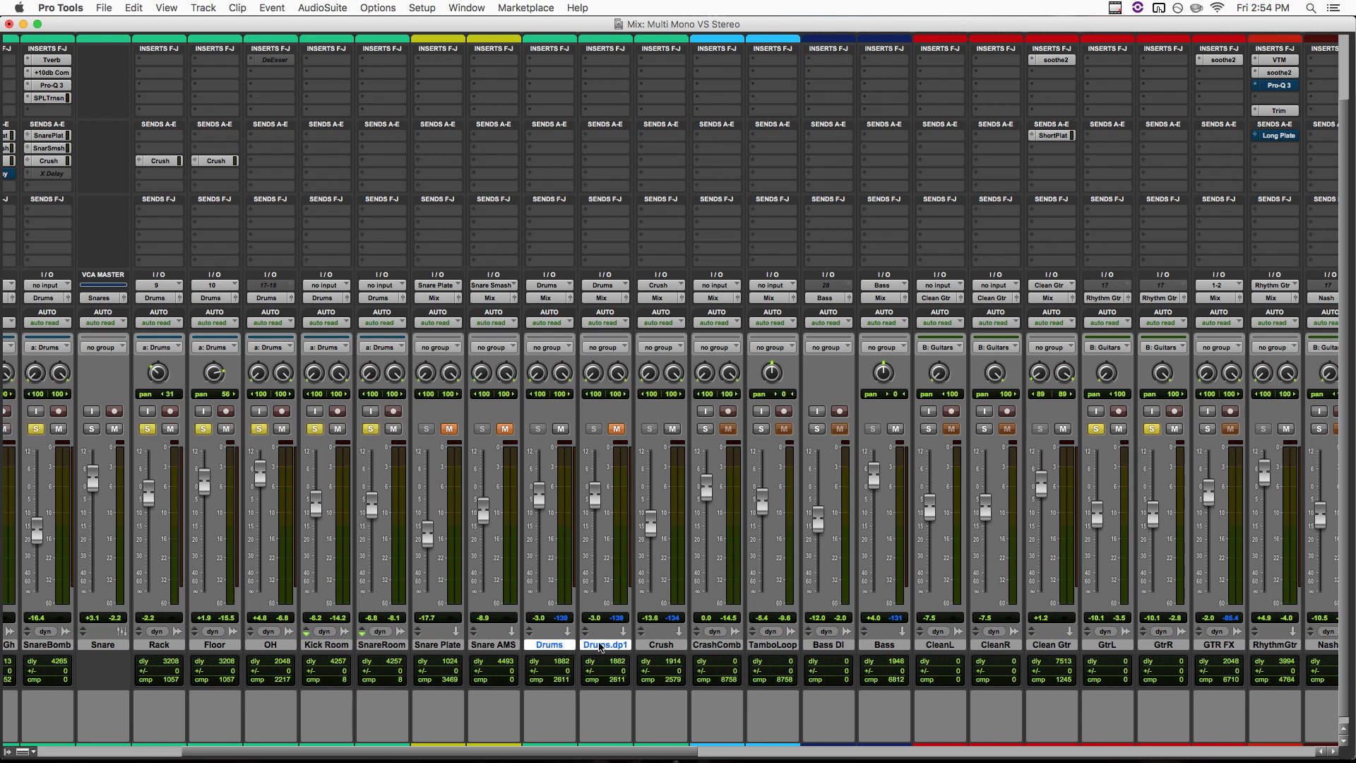
left_click(673, 430)
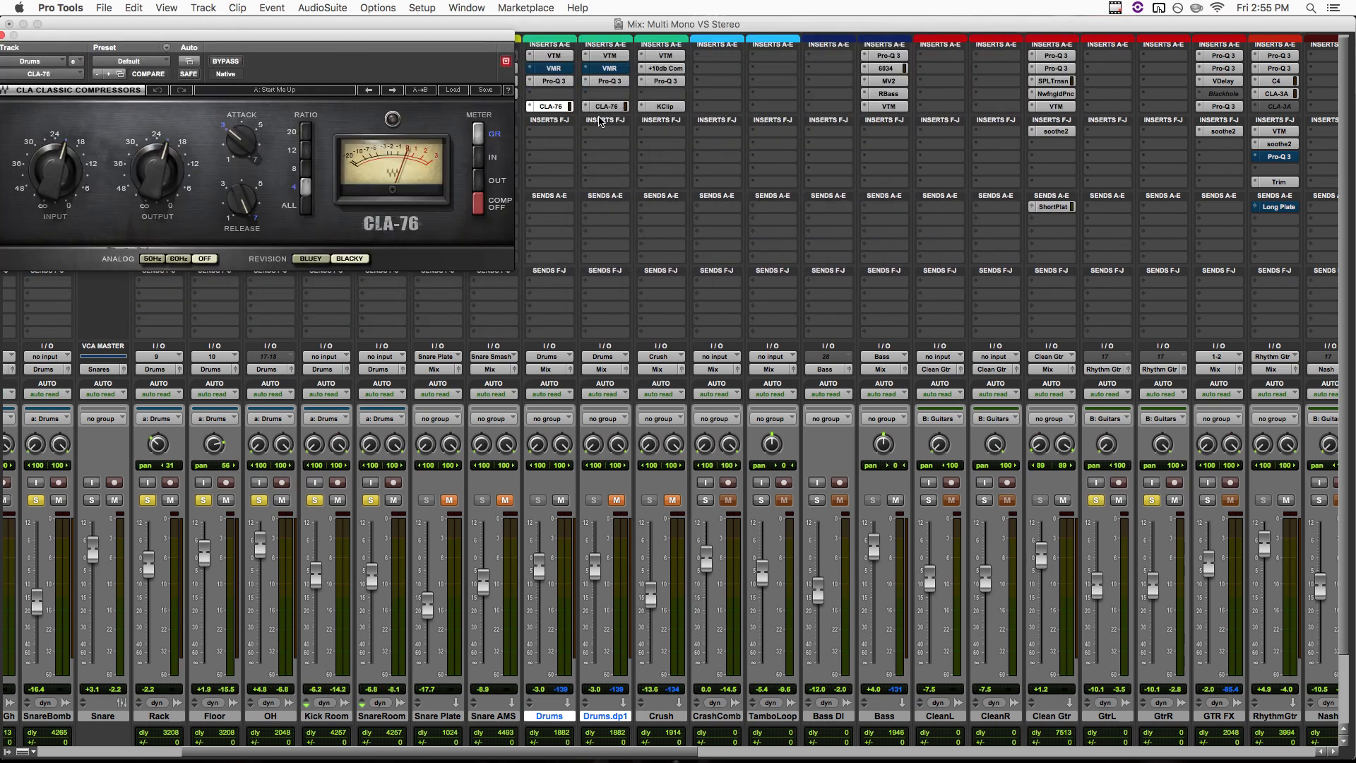
Bring up the Drums.dp1 CLA-76 so both drum-bus compressors show side by side.
left_click(606, 106)
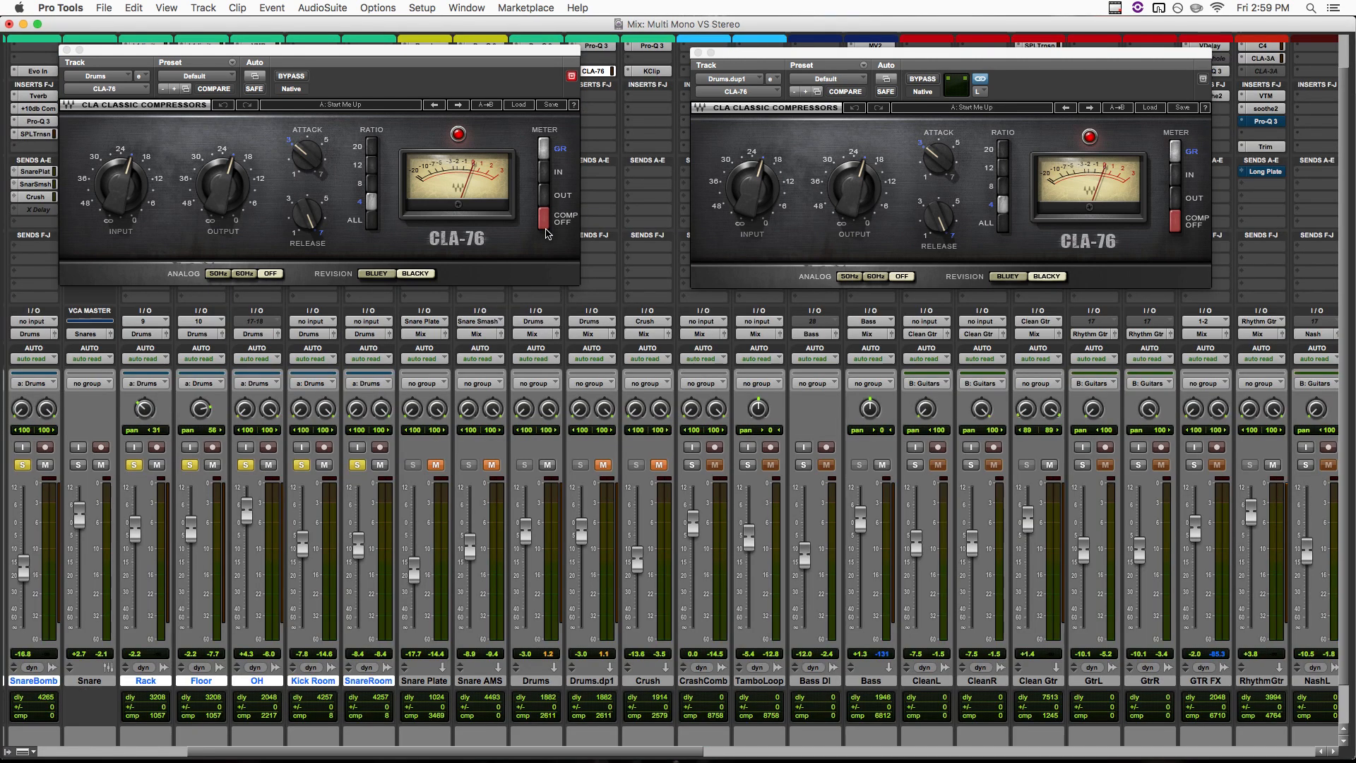
left_click(458, 134)
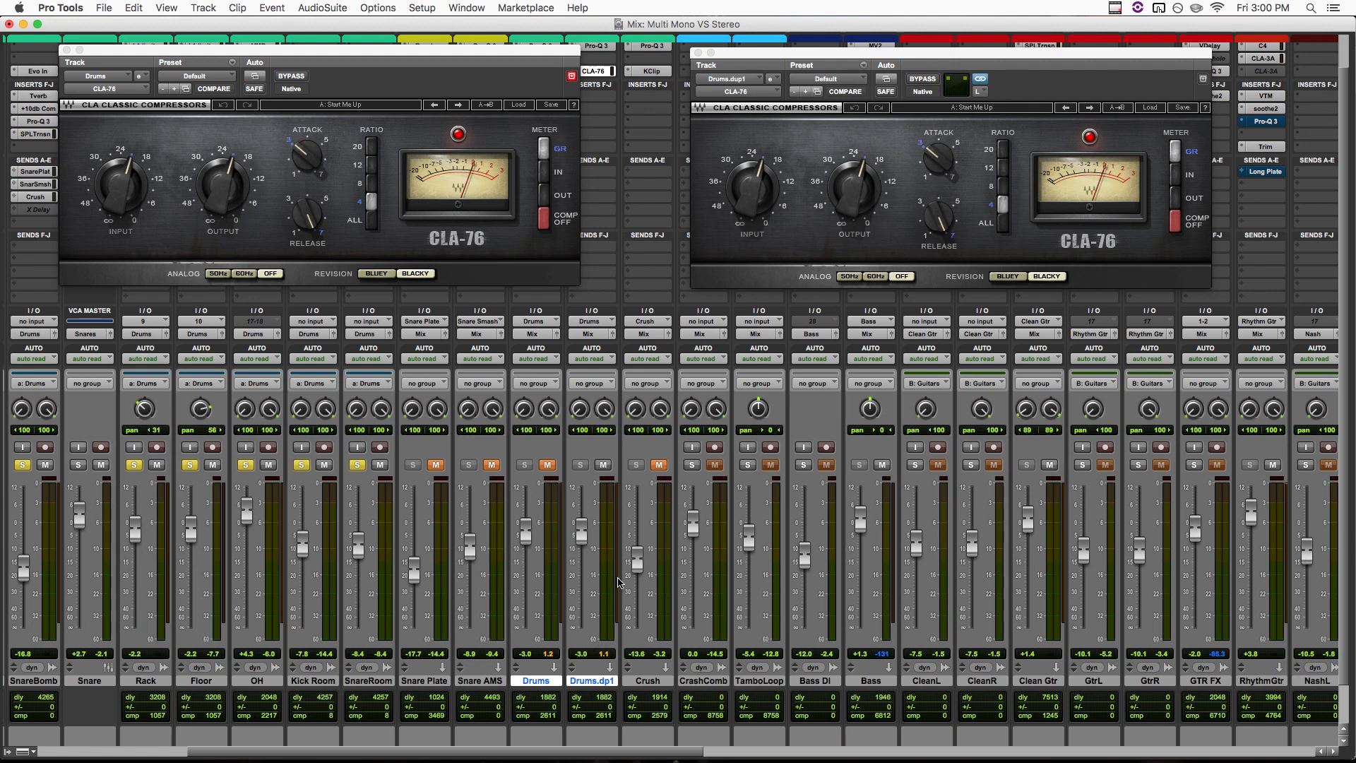
mouse_move(603, 465)
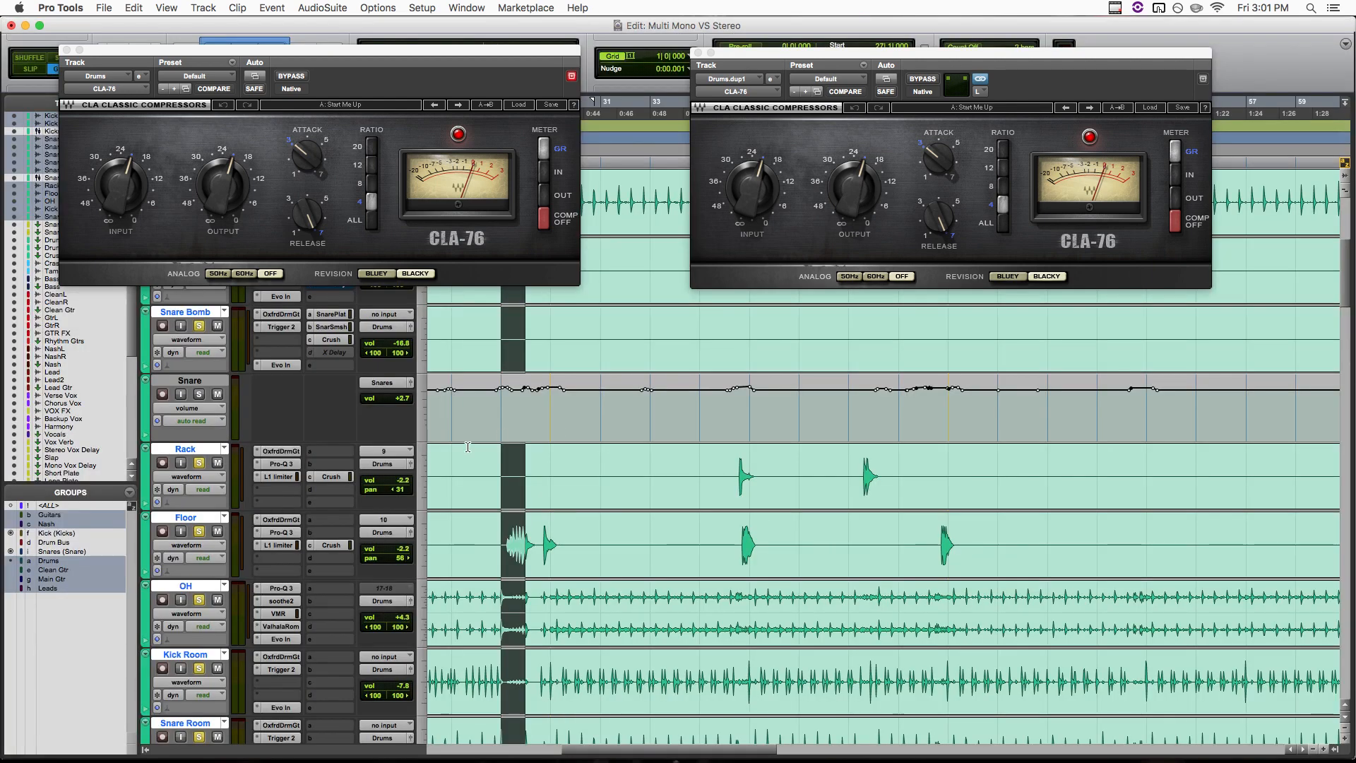
mouse_move(527, 510)
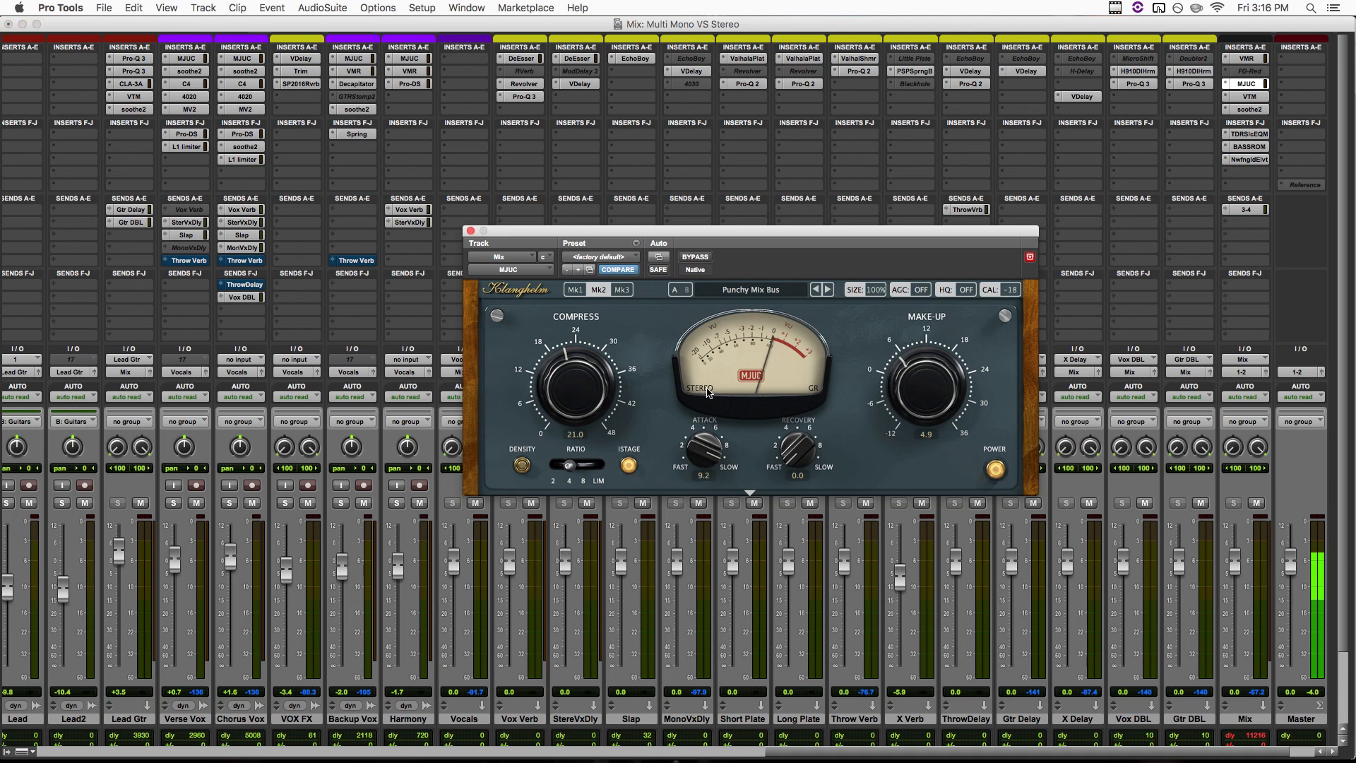
Set the Mix bus MJUC channel mode to Dual Mono after checking Stereo in the mode pop-up.
left_click(699, 387)
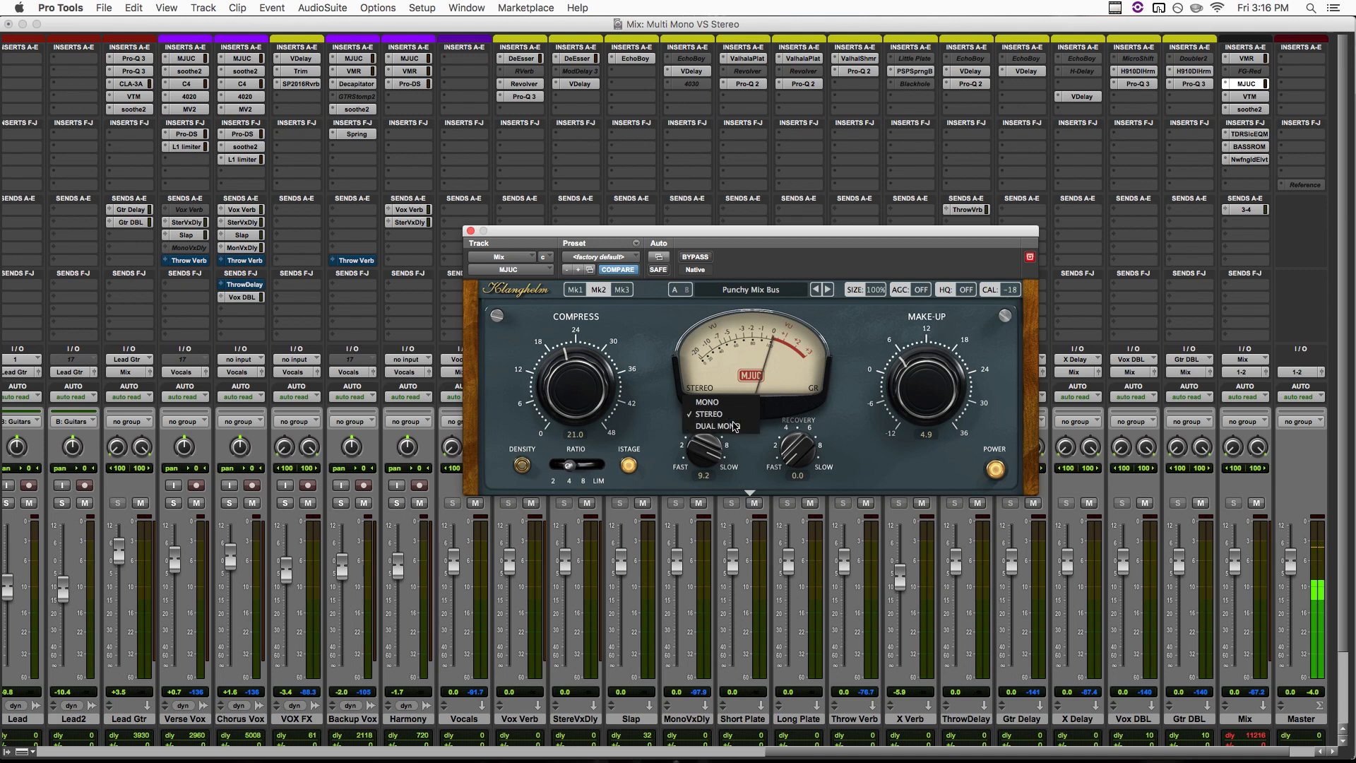
mouse_move(709, 414)
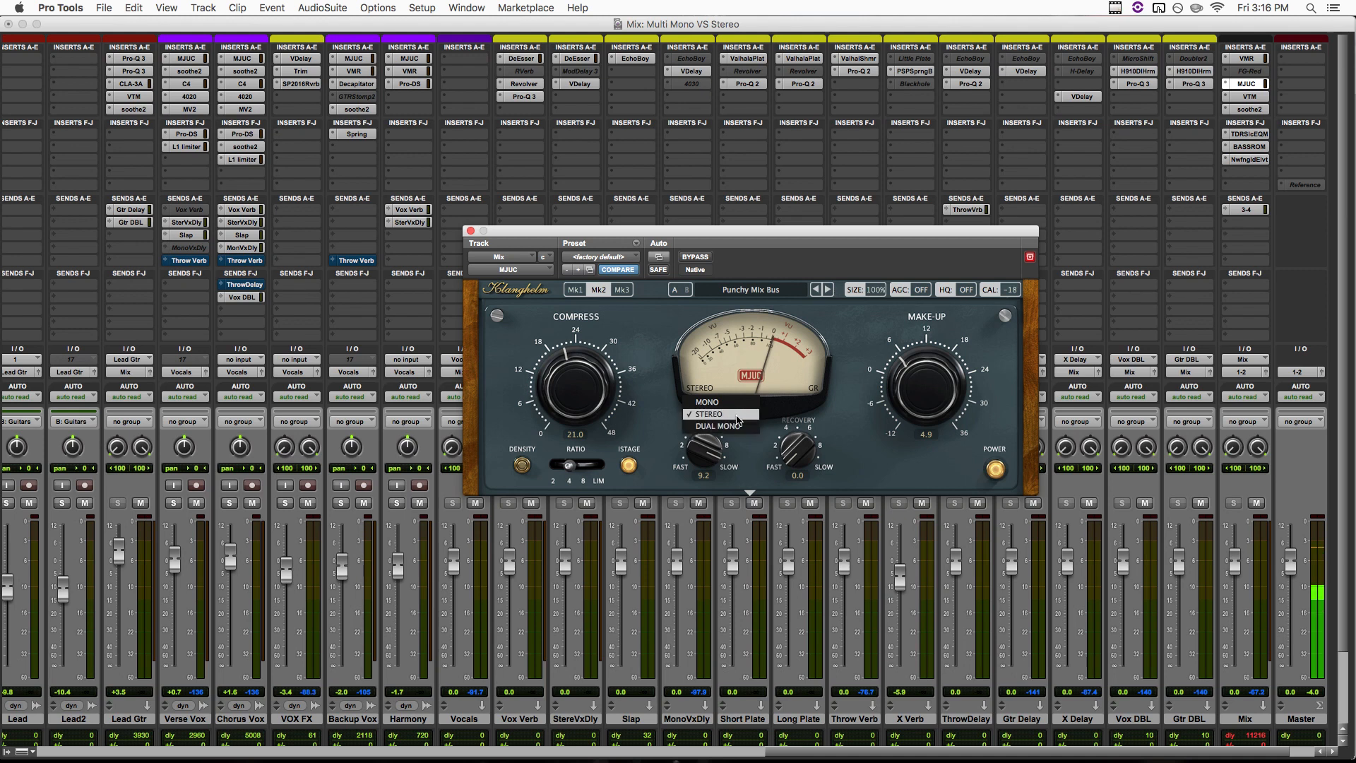
left_click(706, 414)
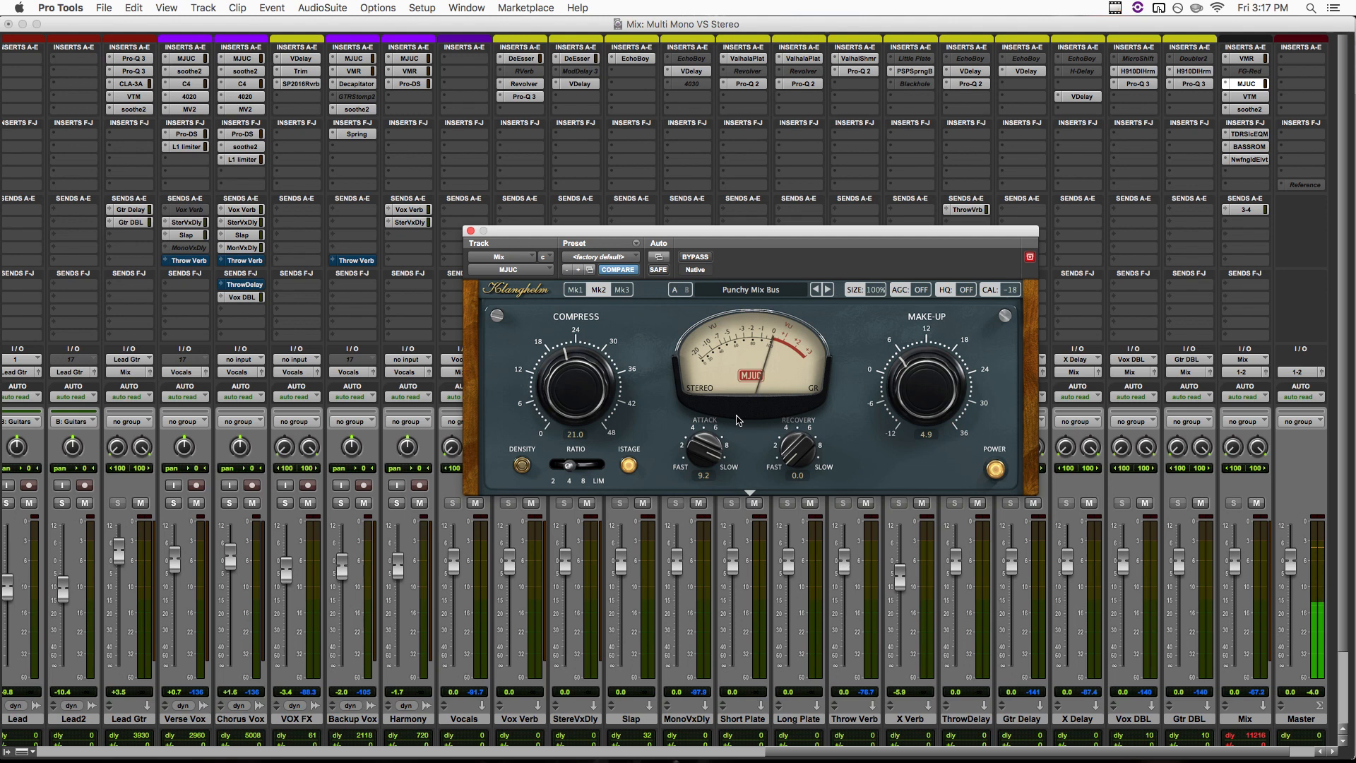
left_click(701, 387)
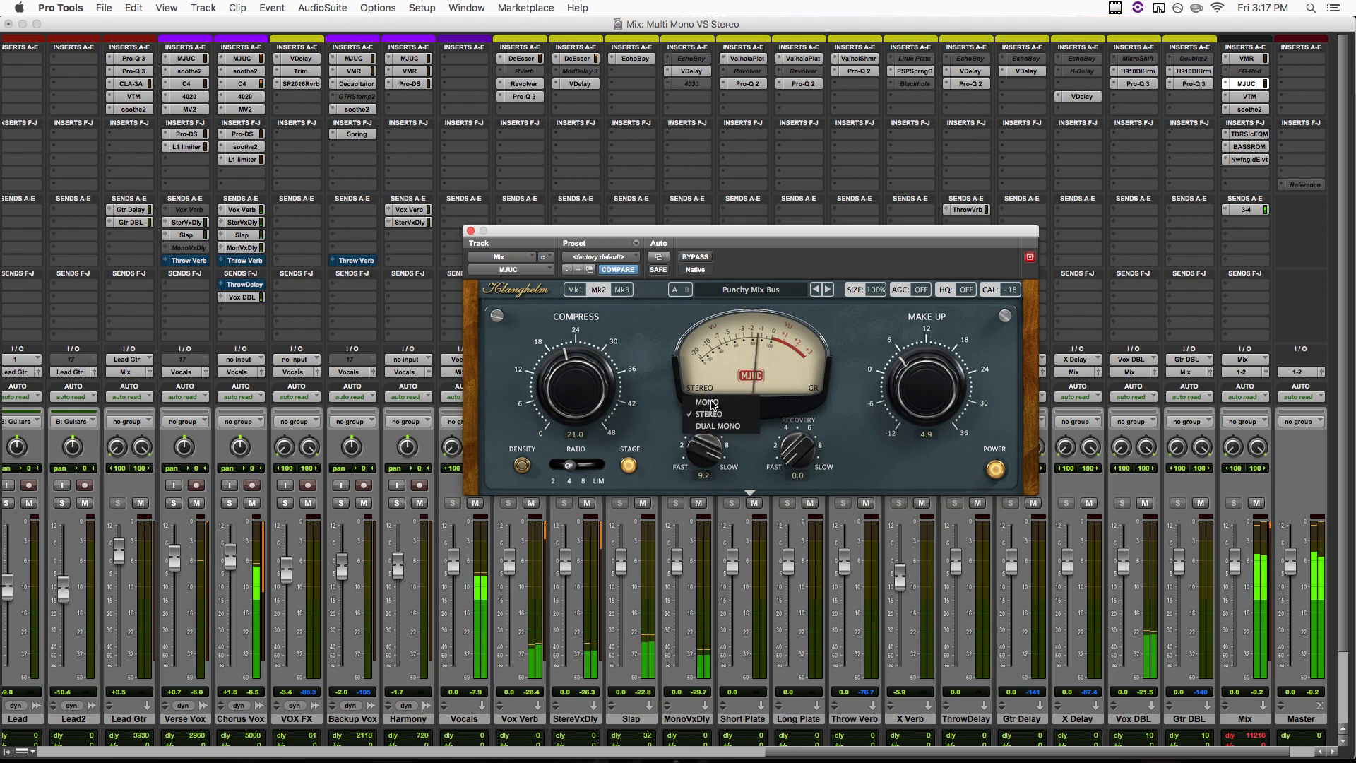
left_click(718, 425)
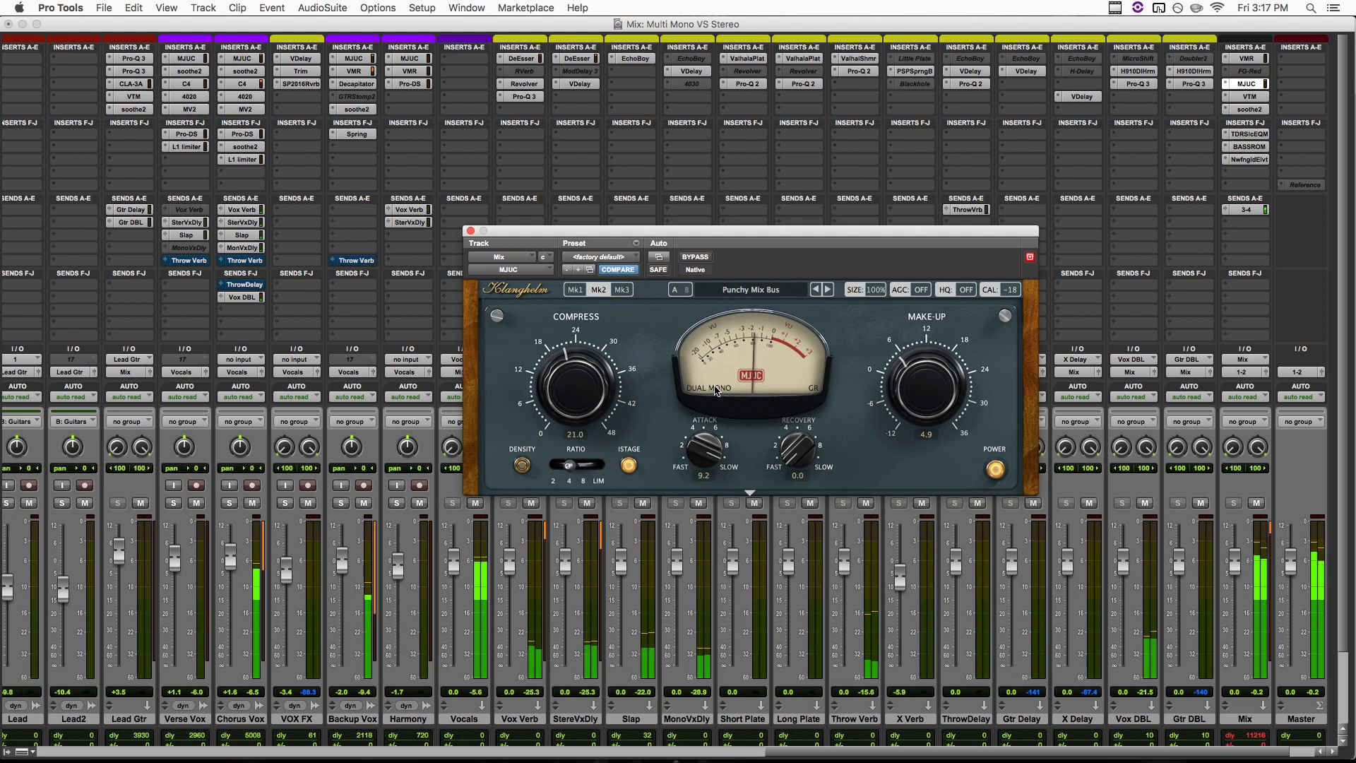
left_click(705, 387)
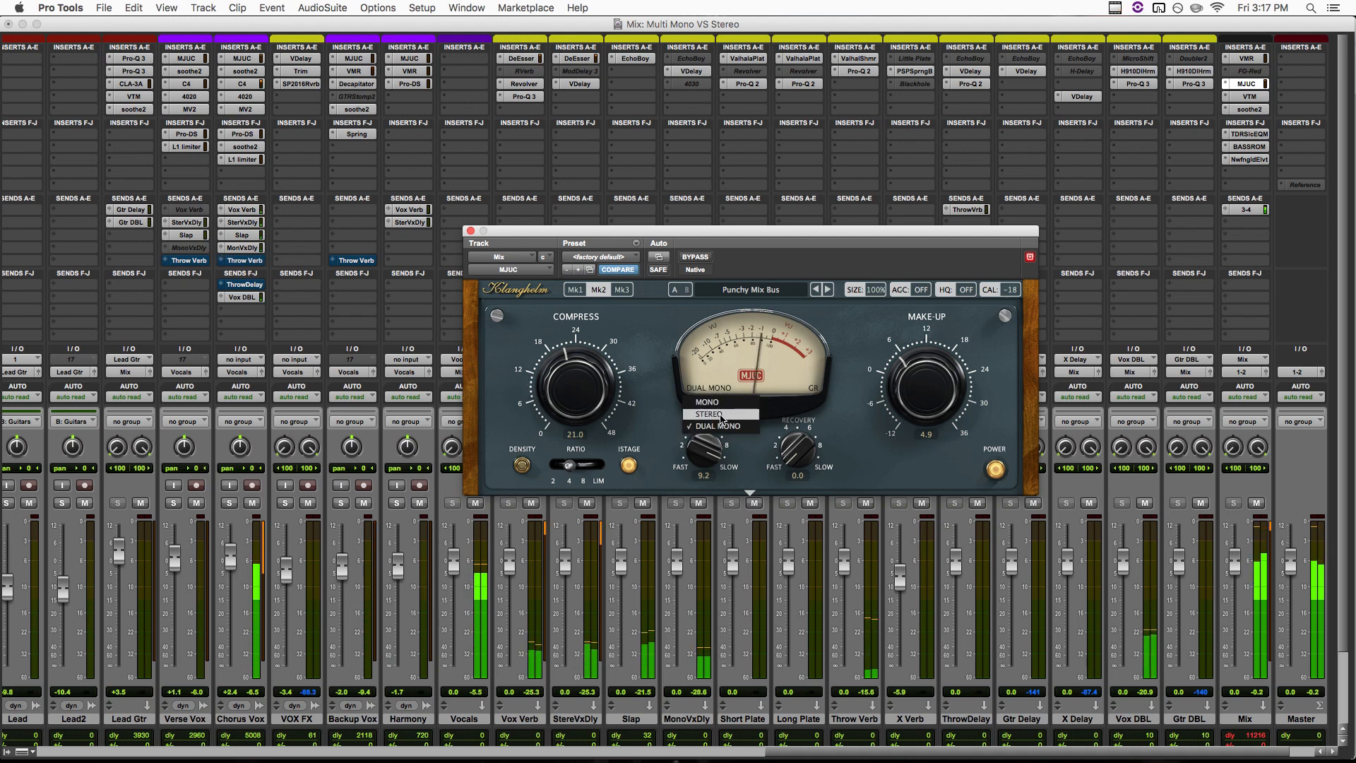
left_click(707, 414)
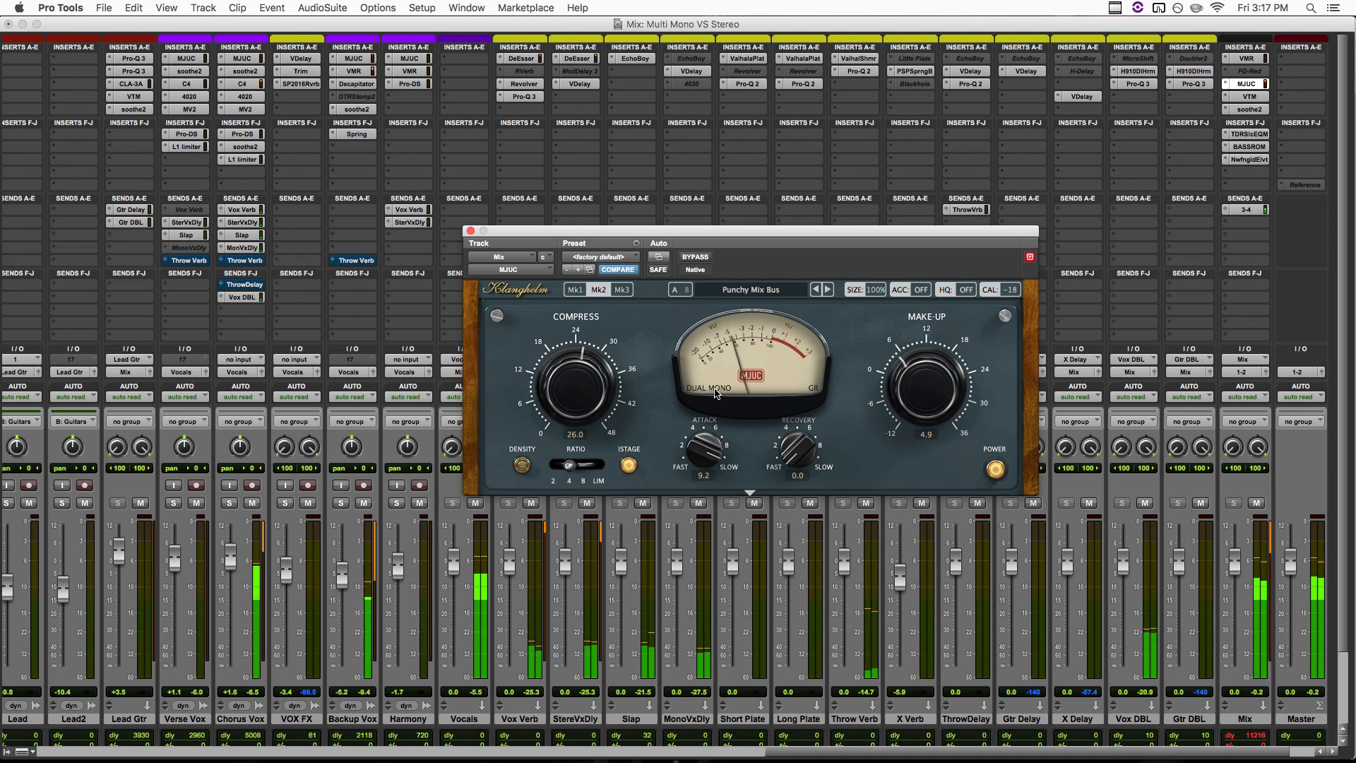
Toggle the MJUC between Stereo and Dual Mono at compression 26, finishing on Stereo.
left_click(709, 388)
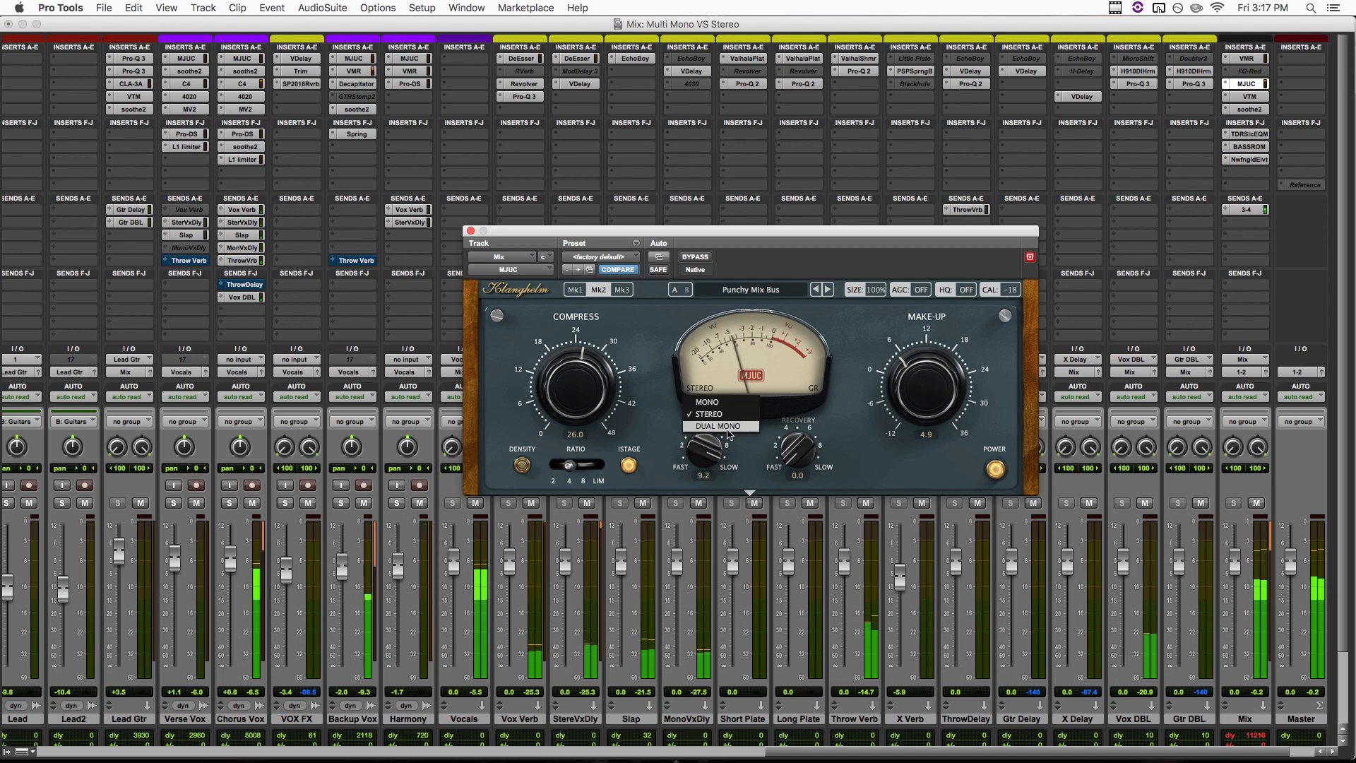
left_click(708, 414)
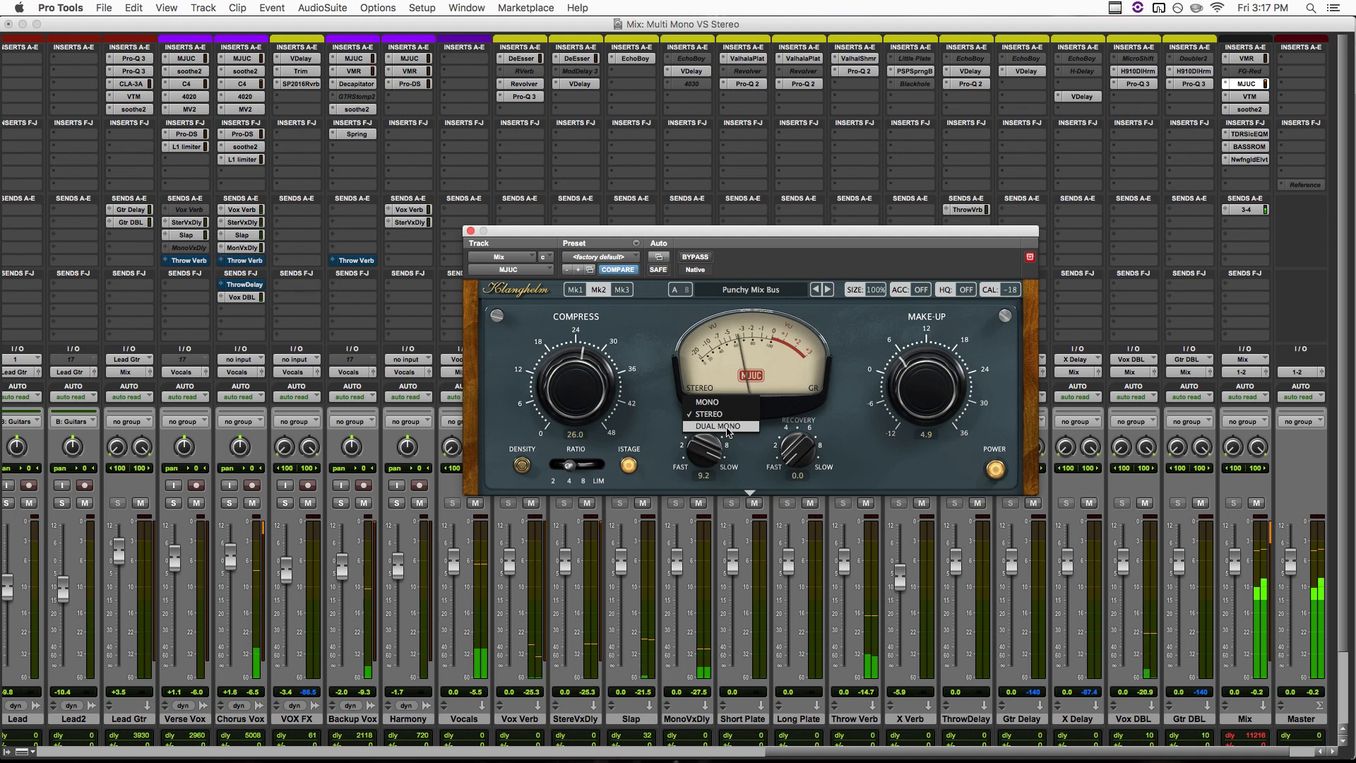
left_click(718, 426)
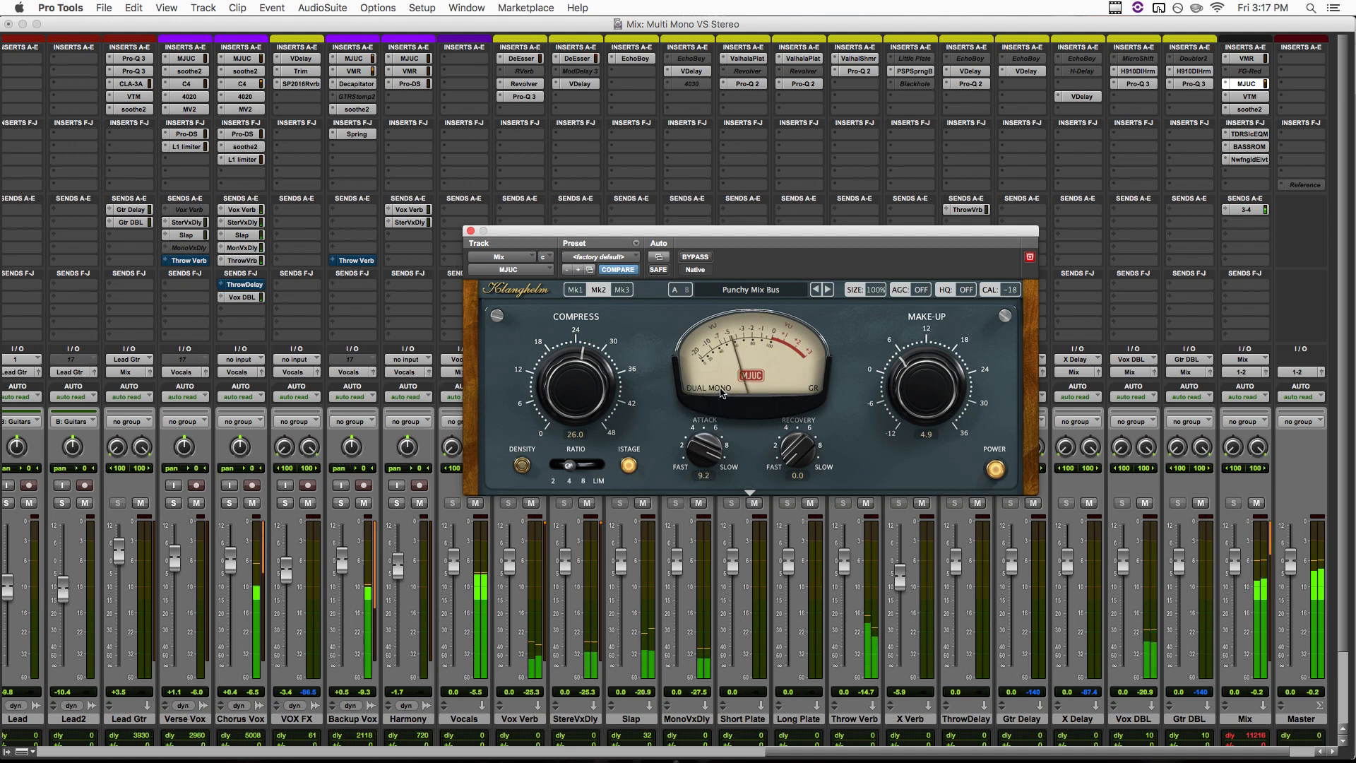
left_click(700, 387)
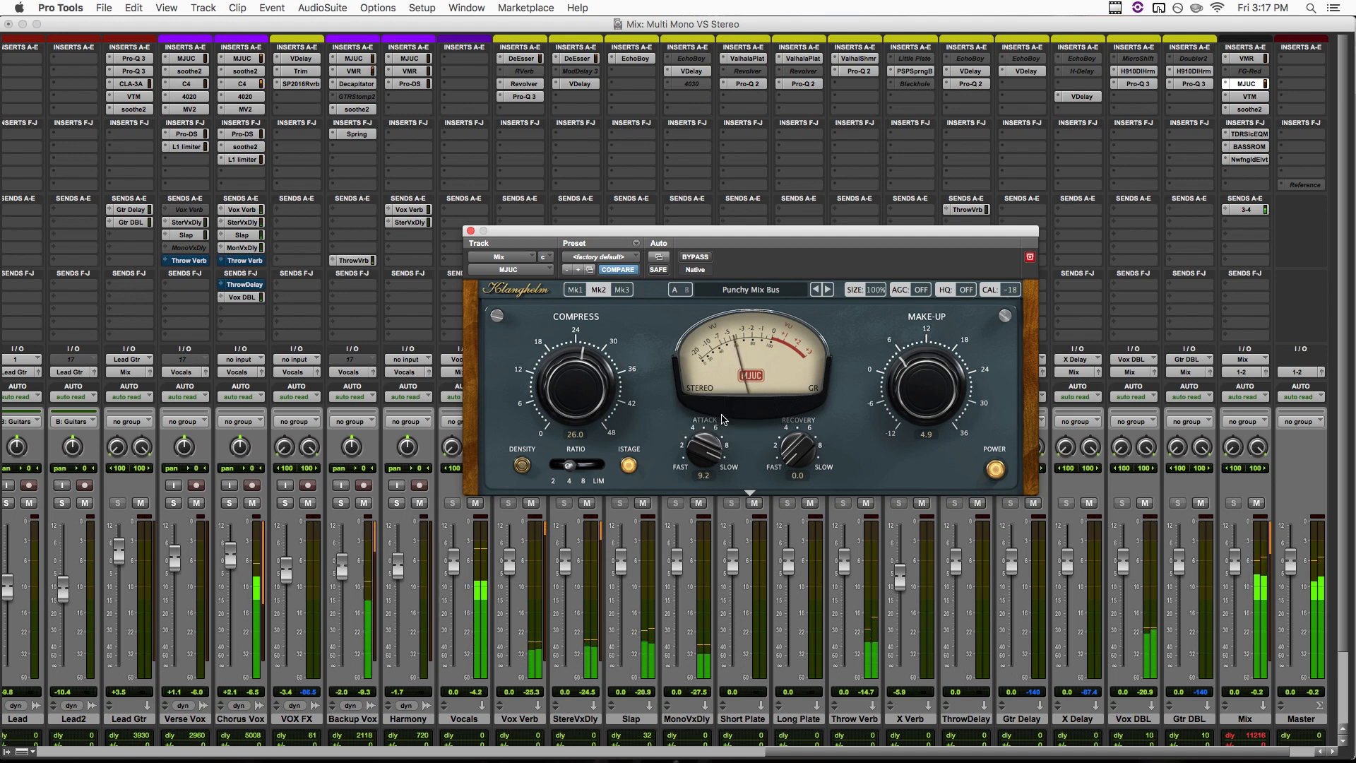
left_click(701, 388)
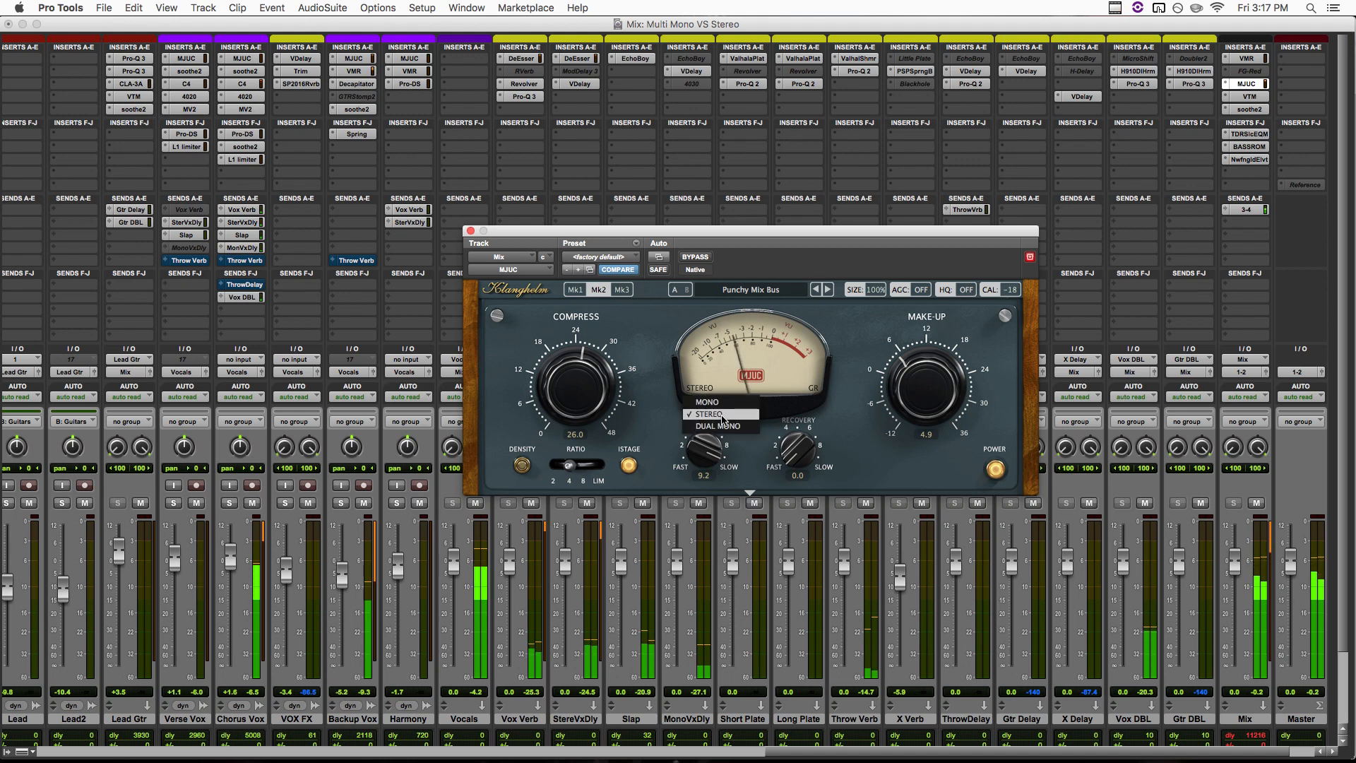
left_click(718, 427)
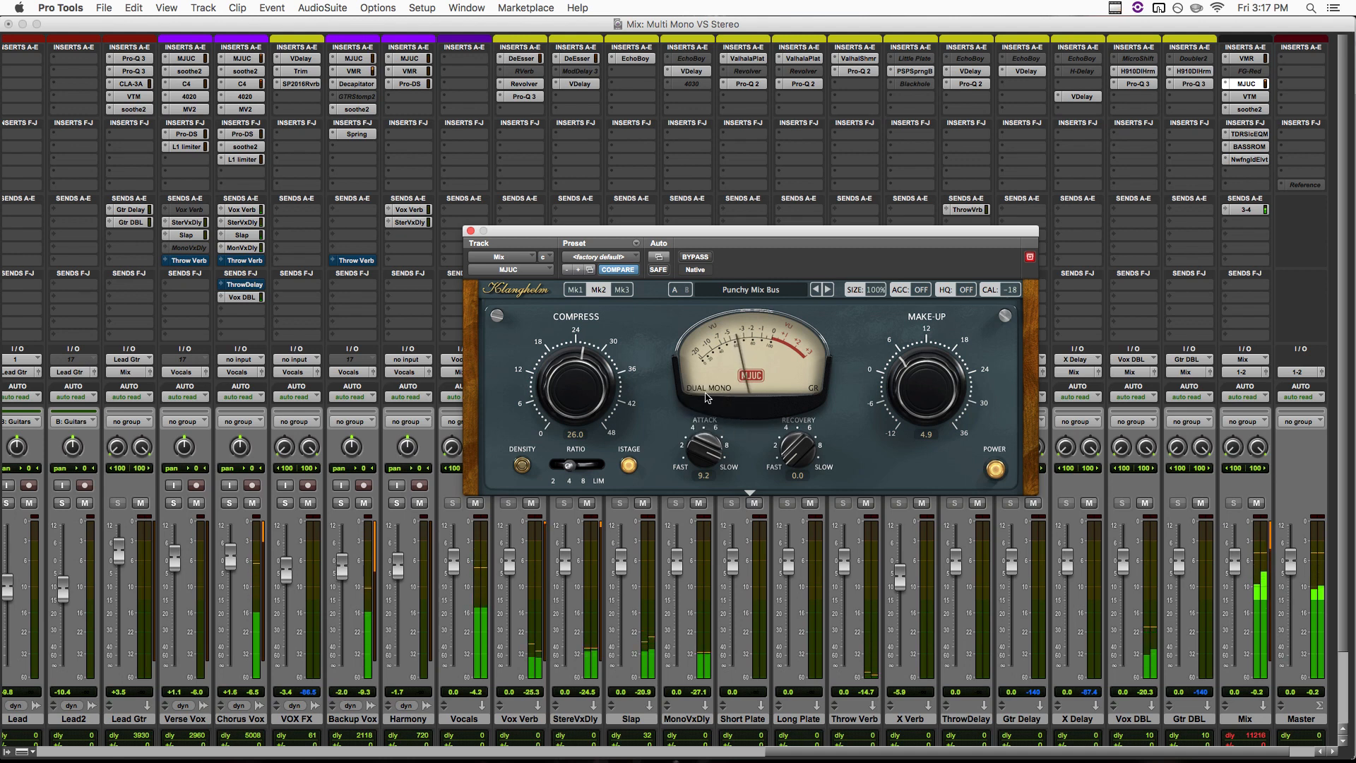
left_click(709, 387)
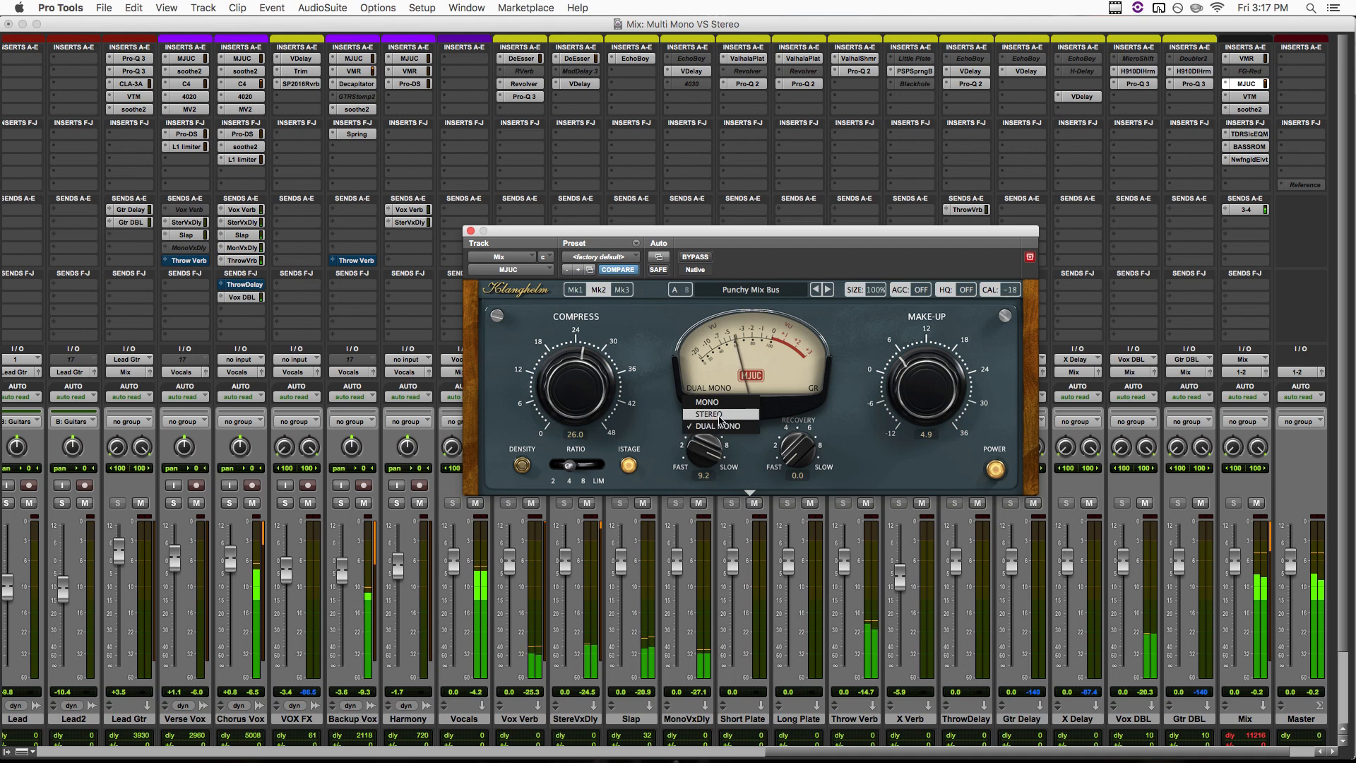
left_click(708, 414)
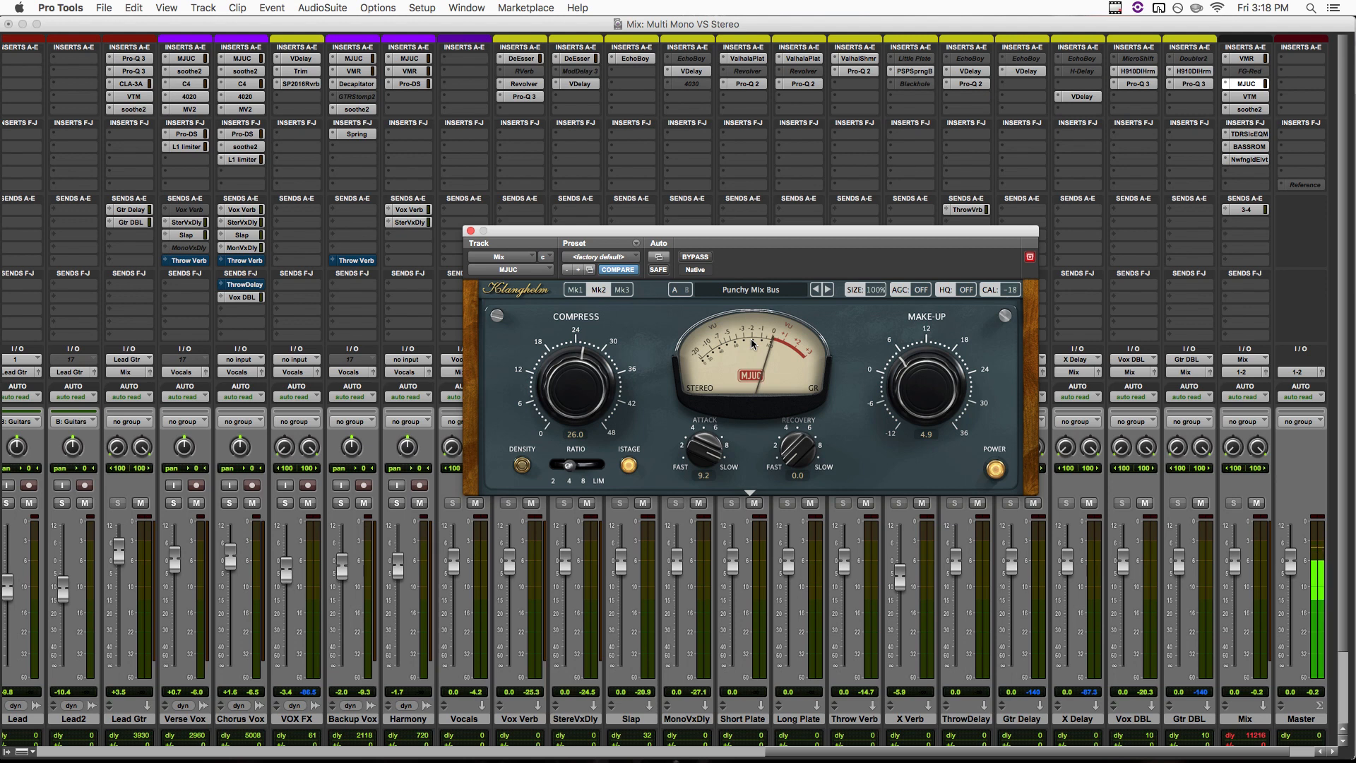
mouse_move(666, 368)
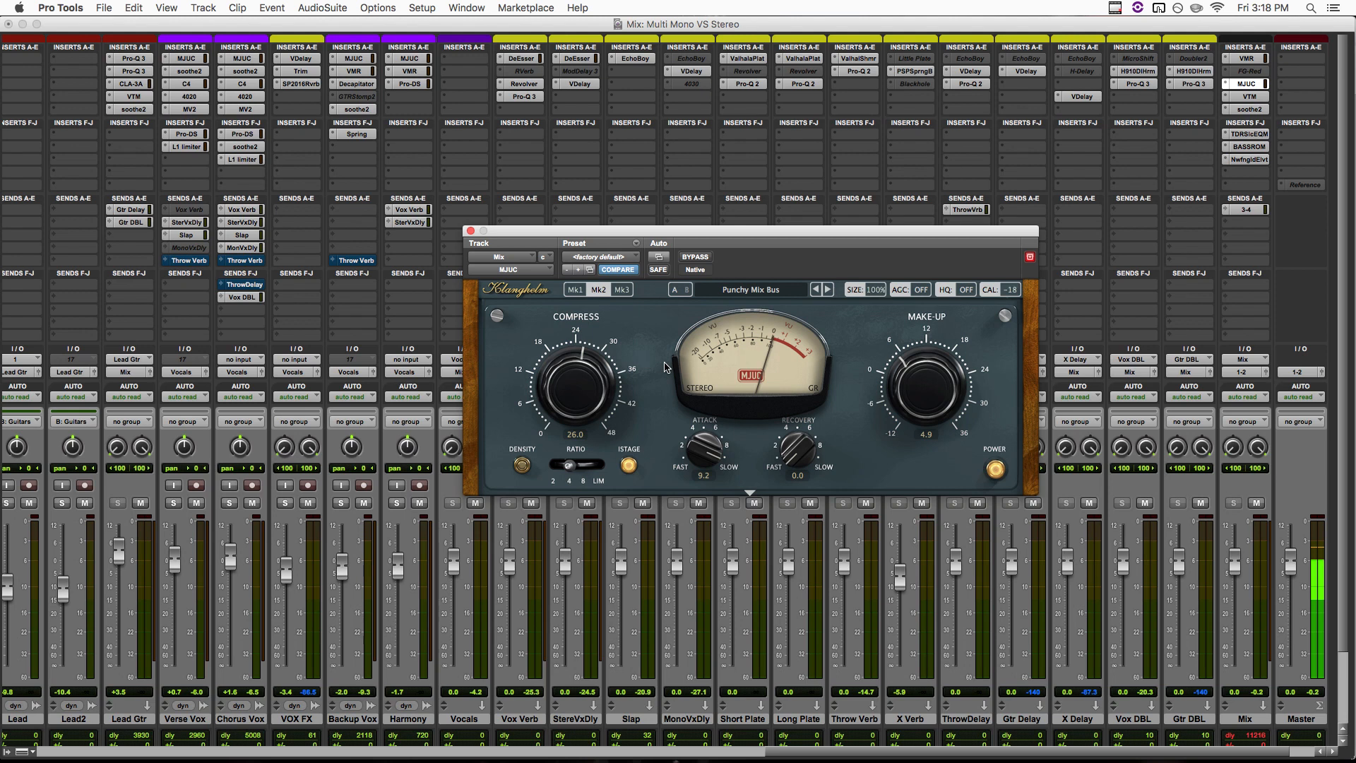
left_click(708, 387)
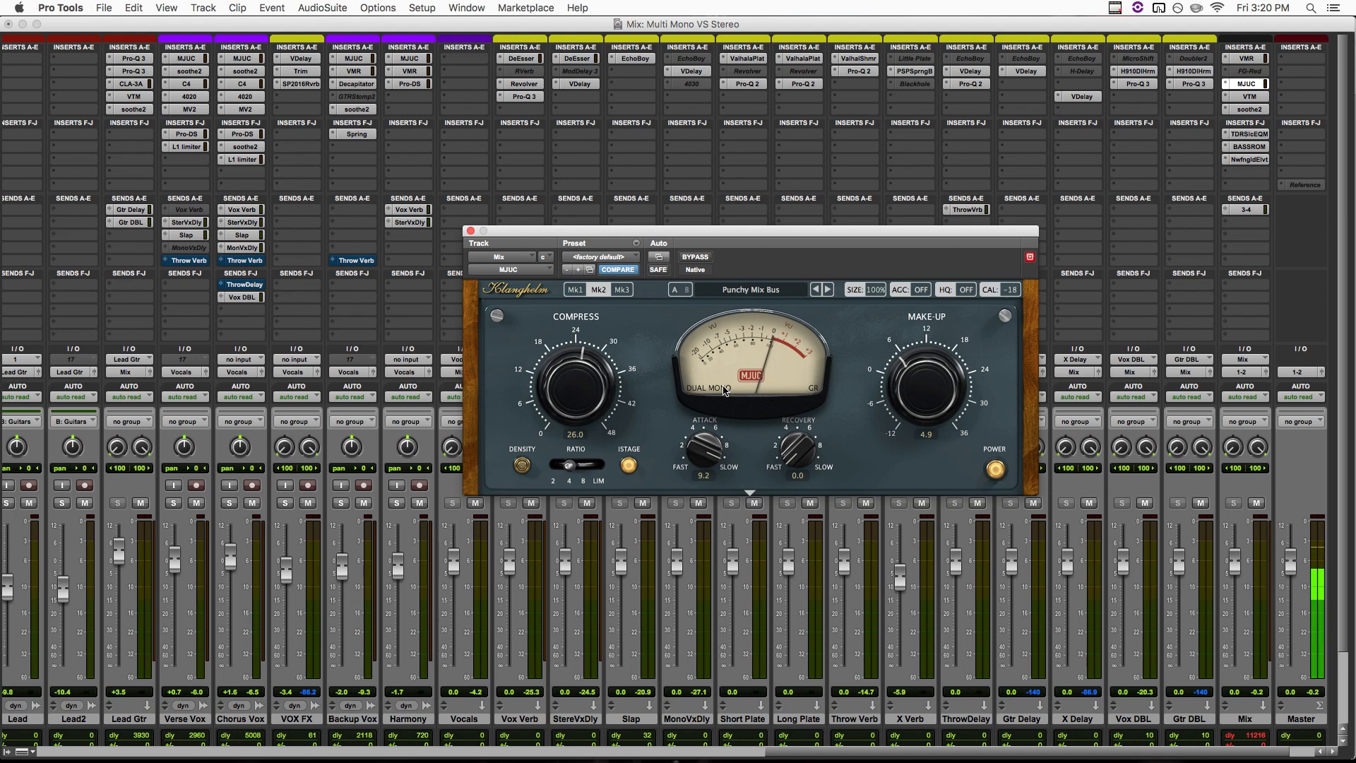
mouse_move(723, 392)
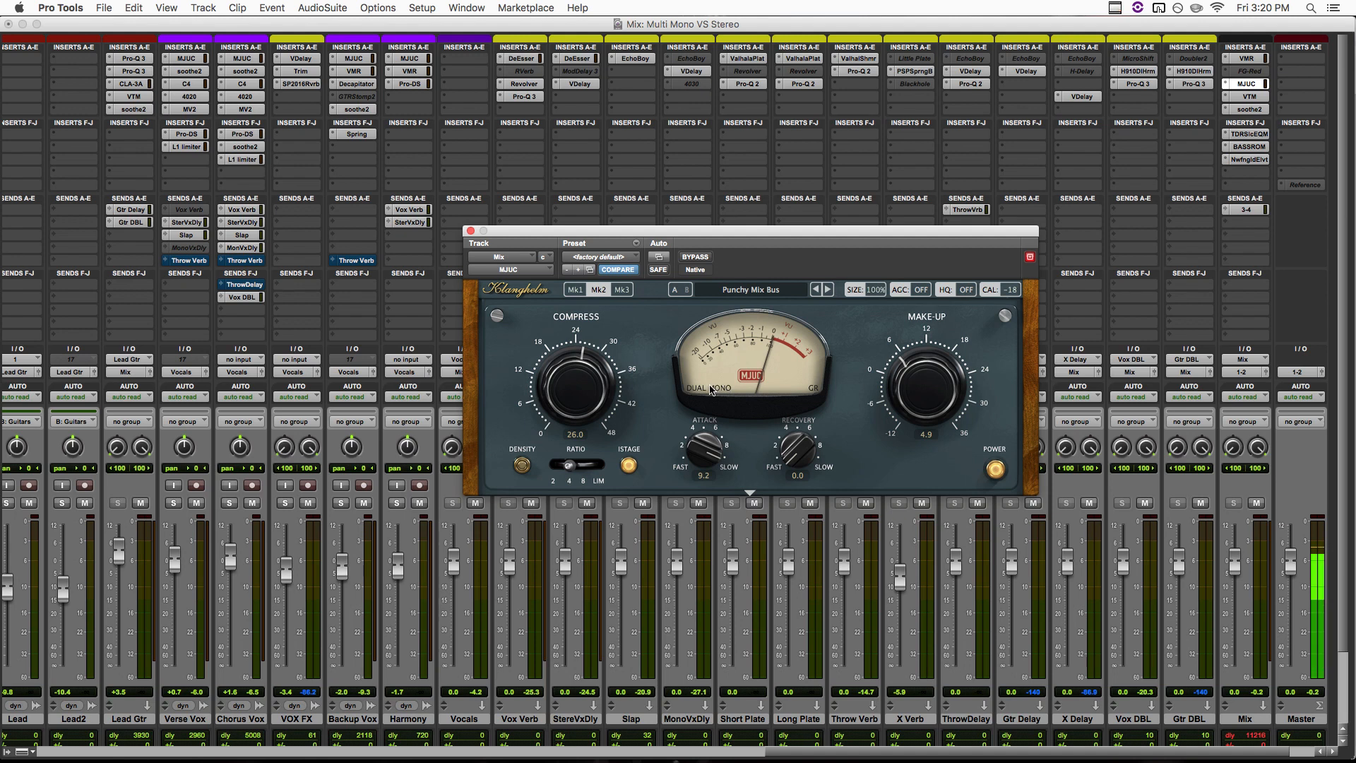
left_click(708, 387)
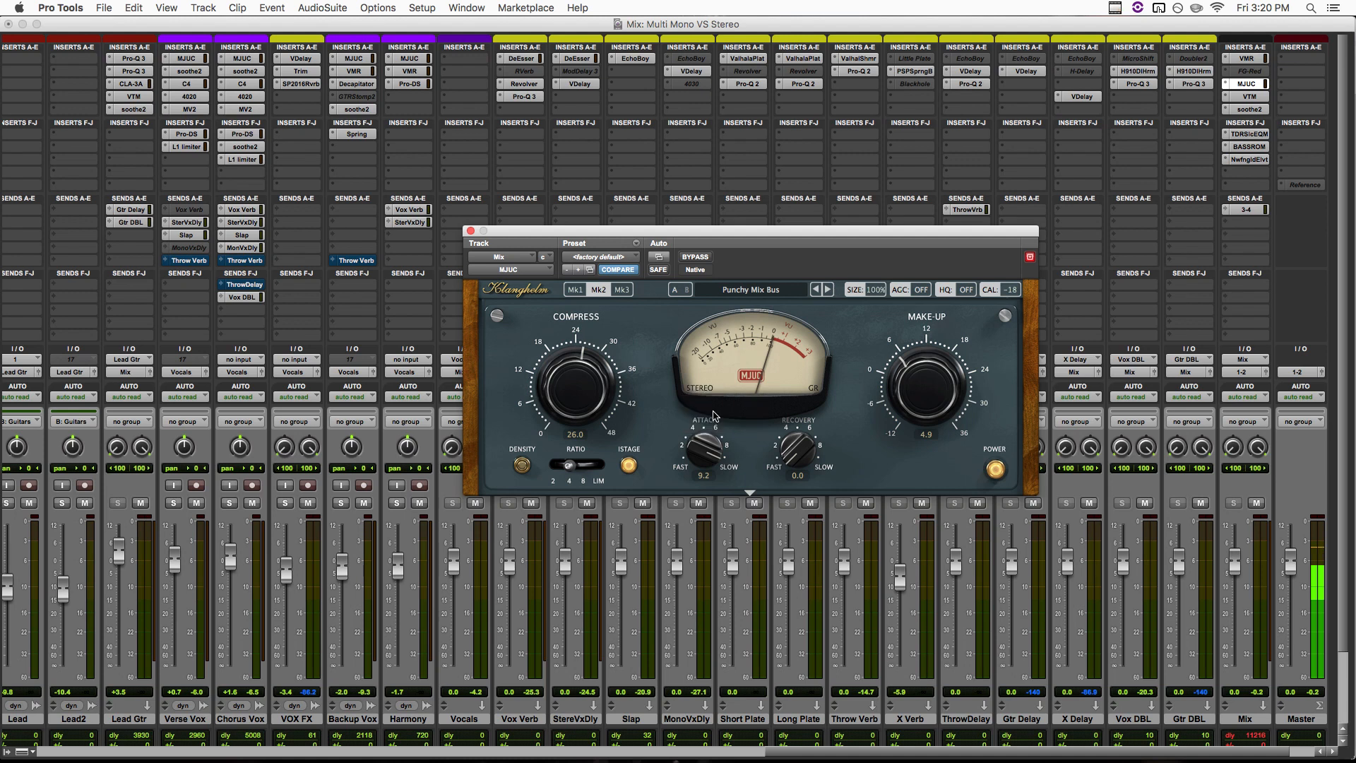